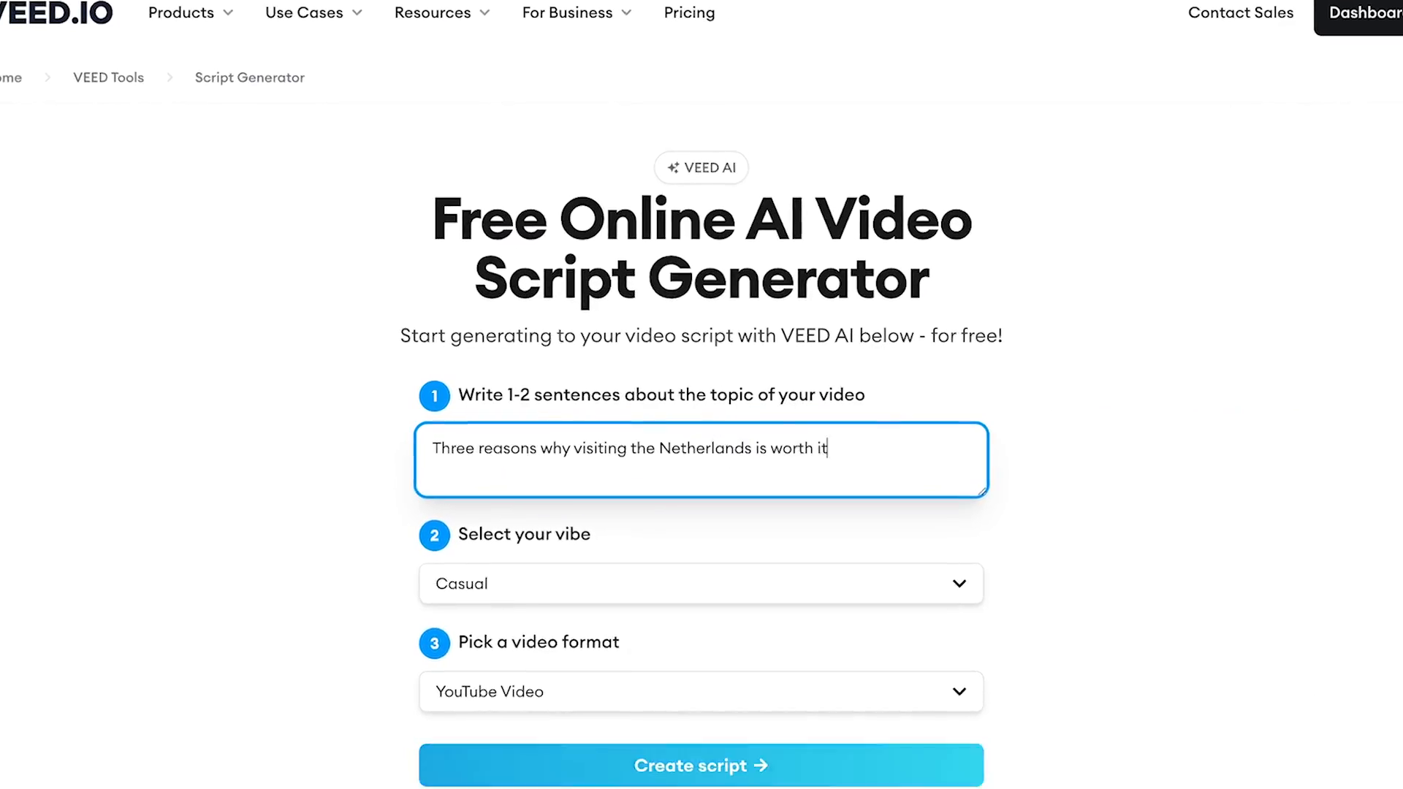
# Create the casual YouTube script from the Netherlands topic
pyautogui.click(700, 692)
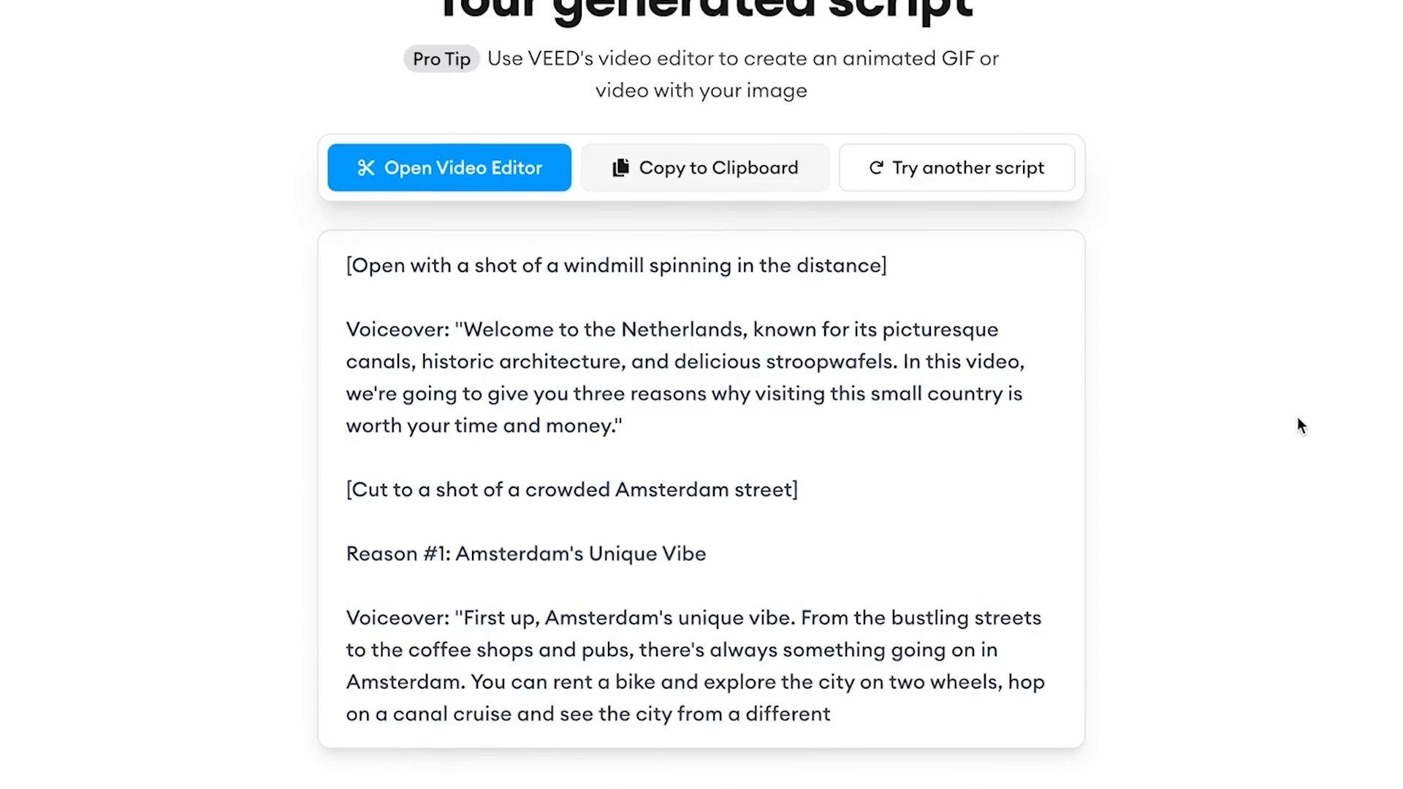
pyautogui.click(448, 167)
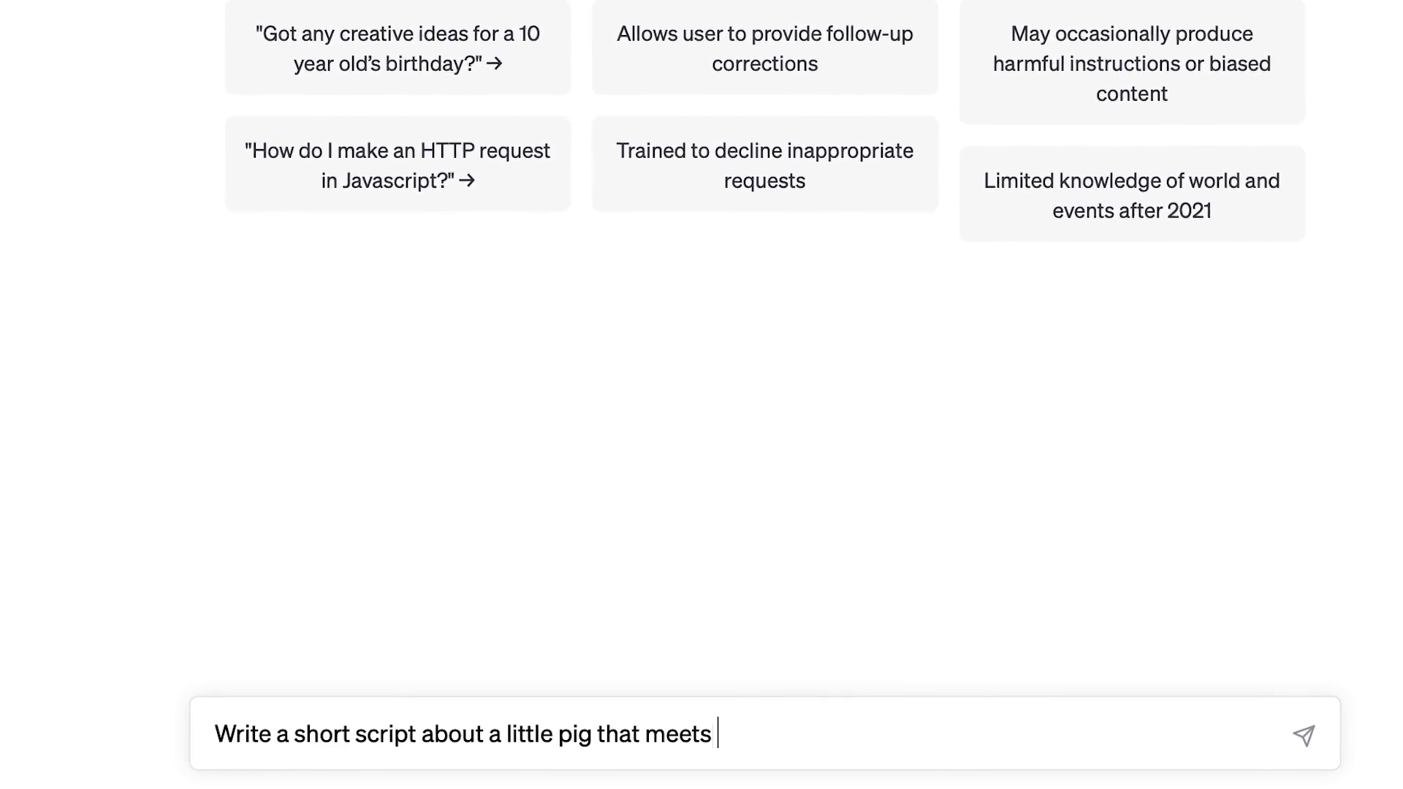
# Start a ChatGPT prompt asking for a short script about a little pig
pyautogui.click(1302, 735)
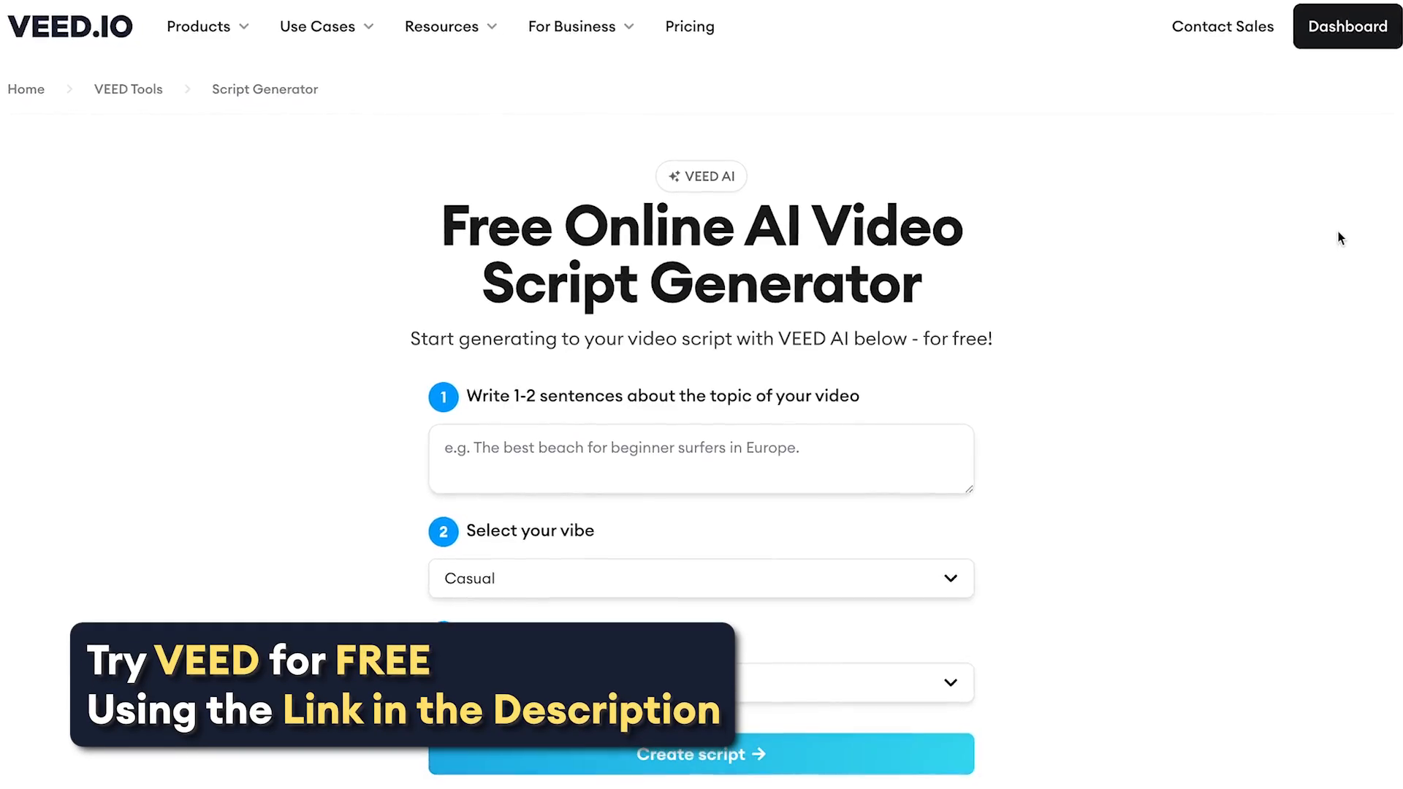
# Enter the topic 'Three rea...' about reasons to visit the Netherlands, keeping Casual and YouTube Video
pyautogui.scroll(-3)
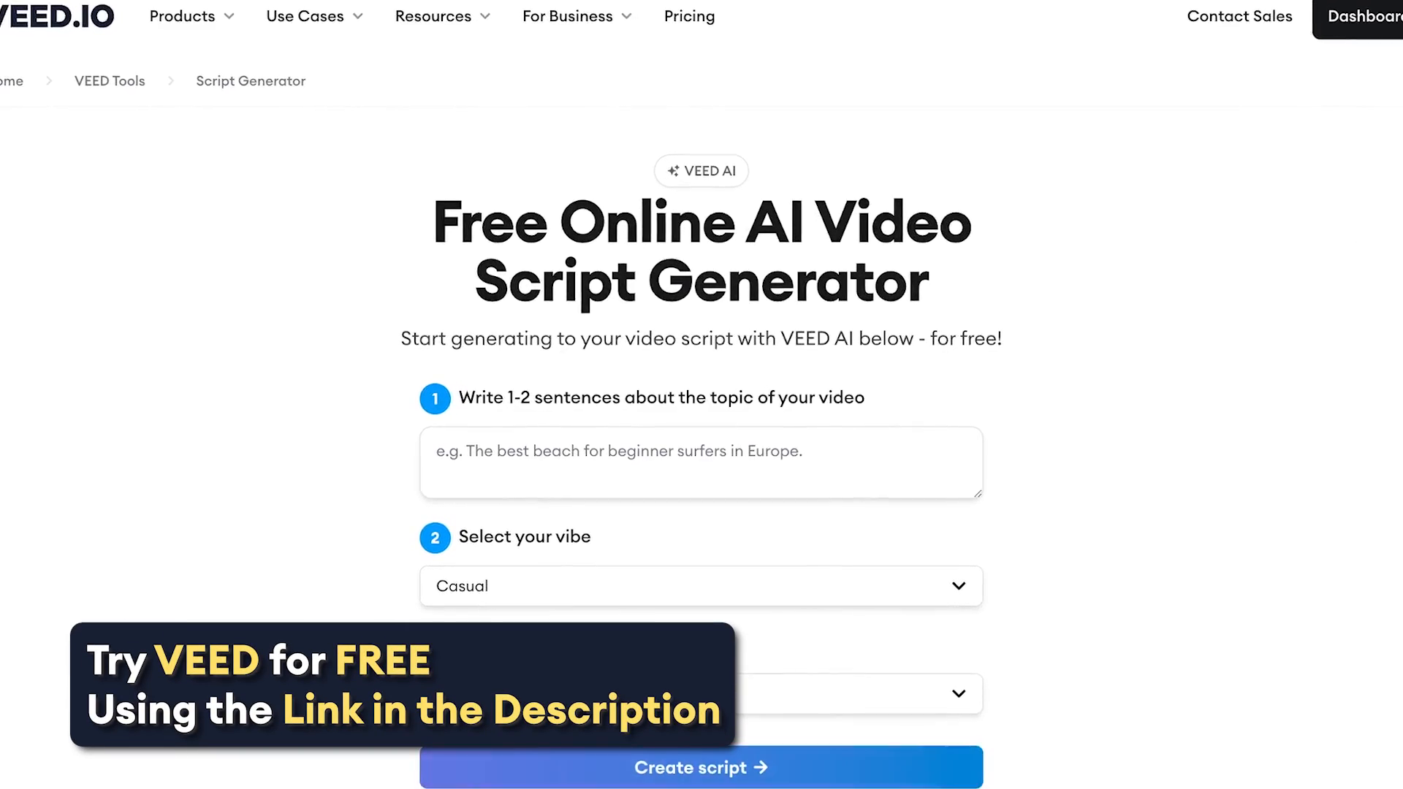
pyautogui.click(700, 767)
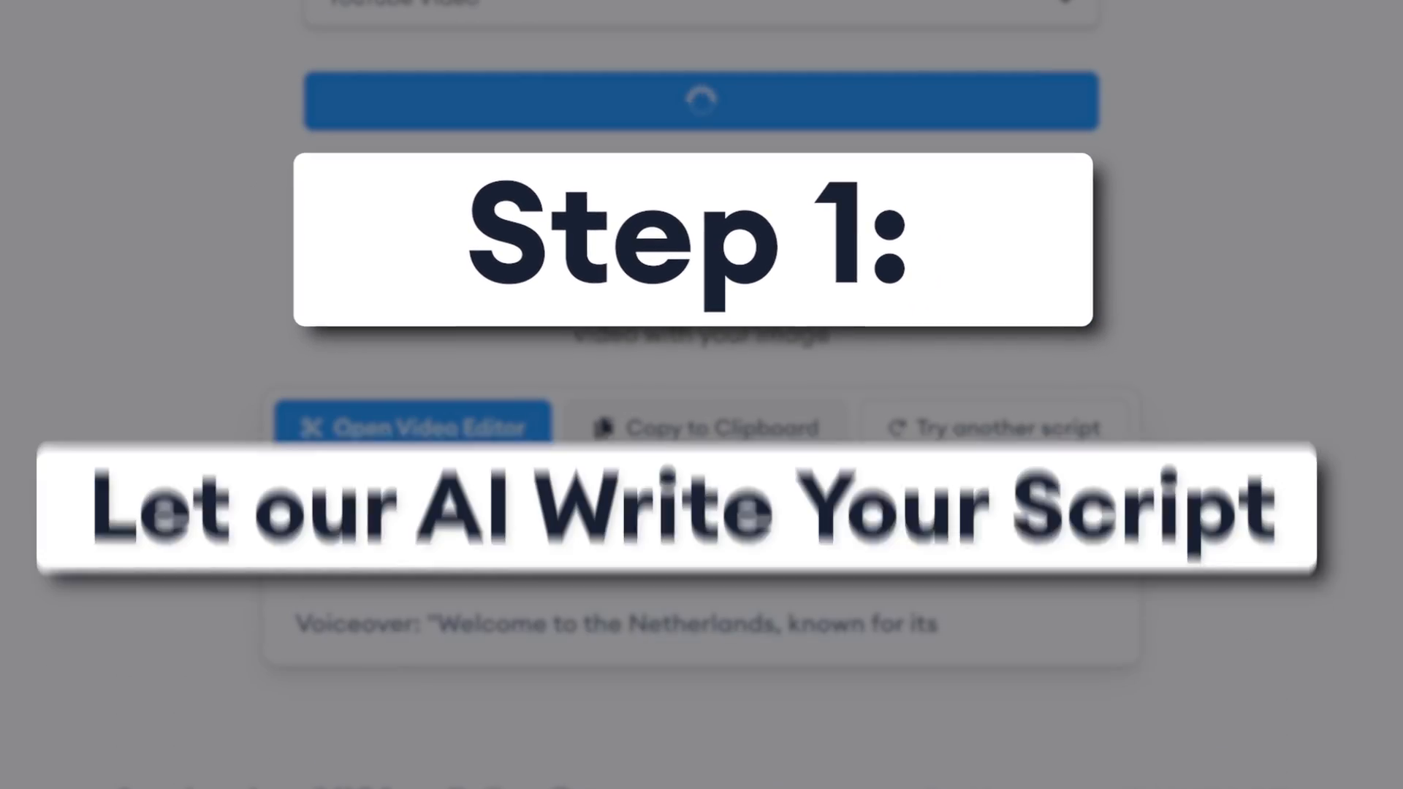
pyautogui.write('Three reasons why visiting the Netherland')
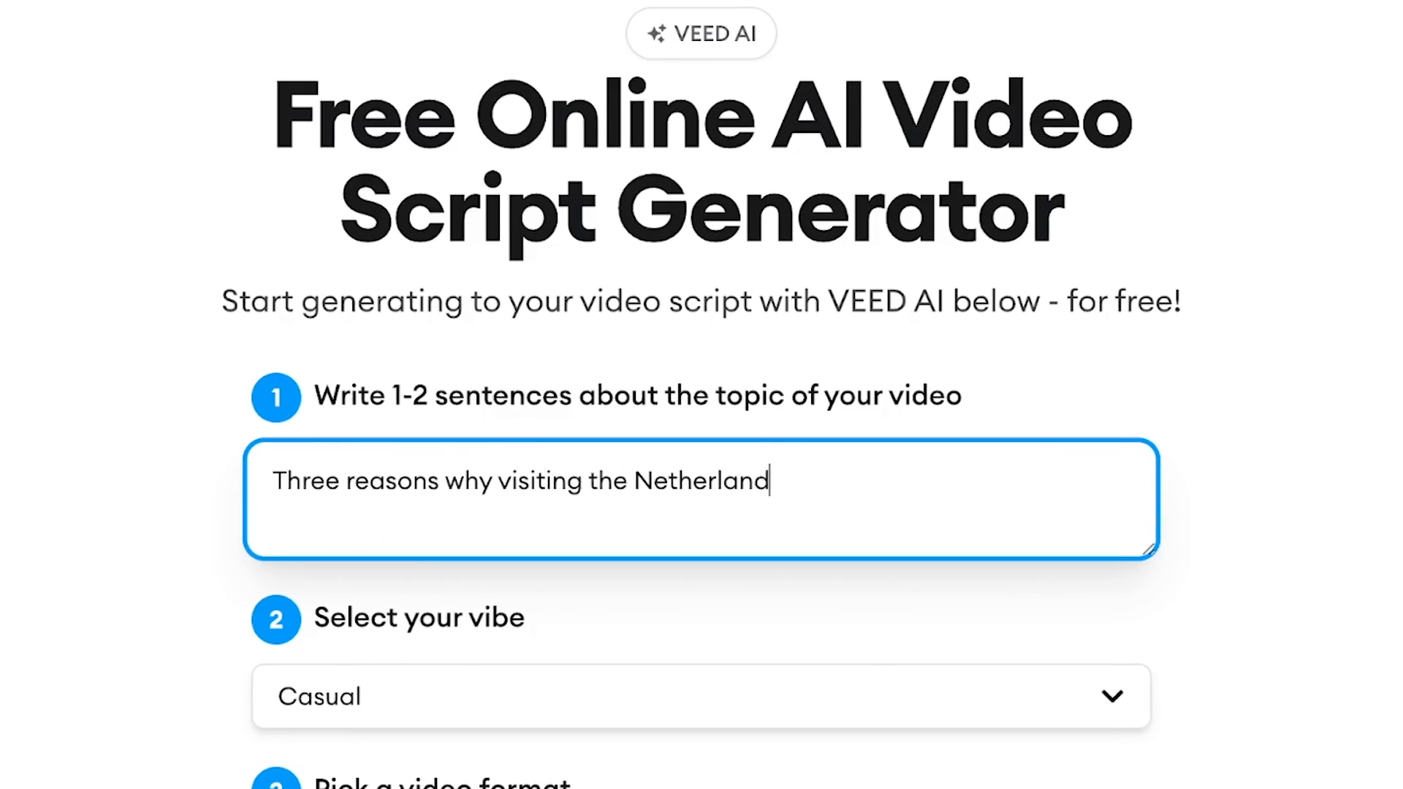
pyautogui.click(700, 342)
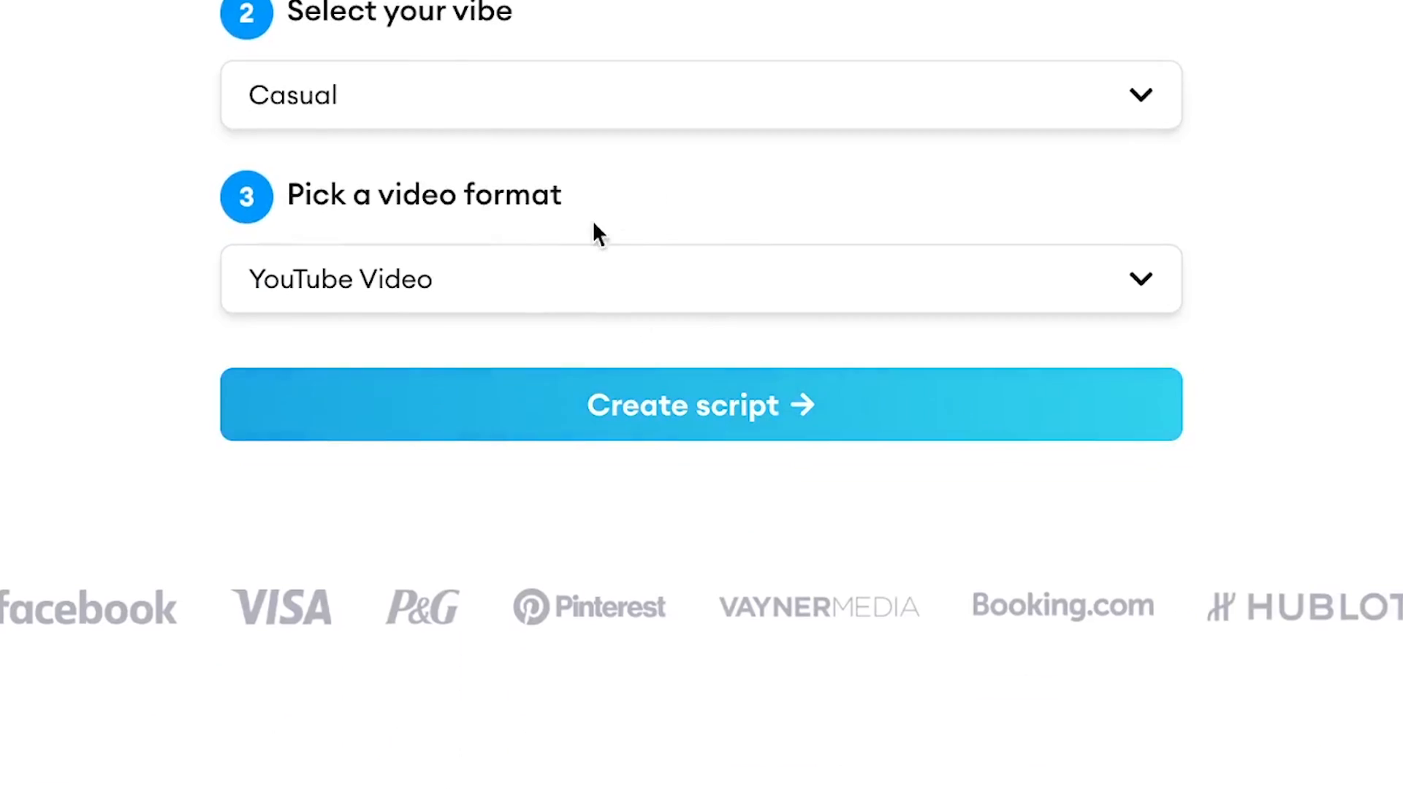
pyautogui.click(700, 278)
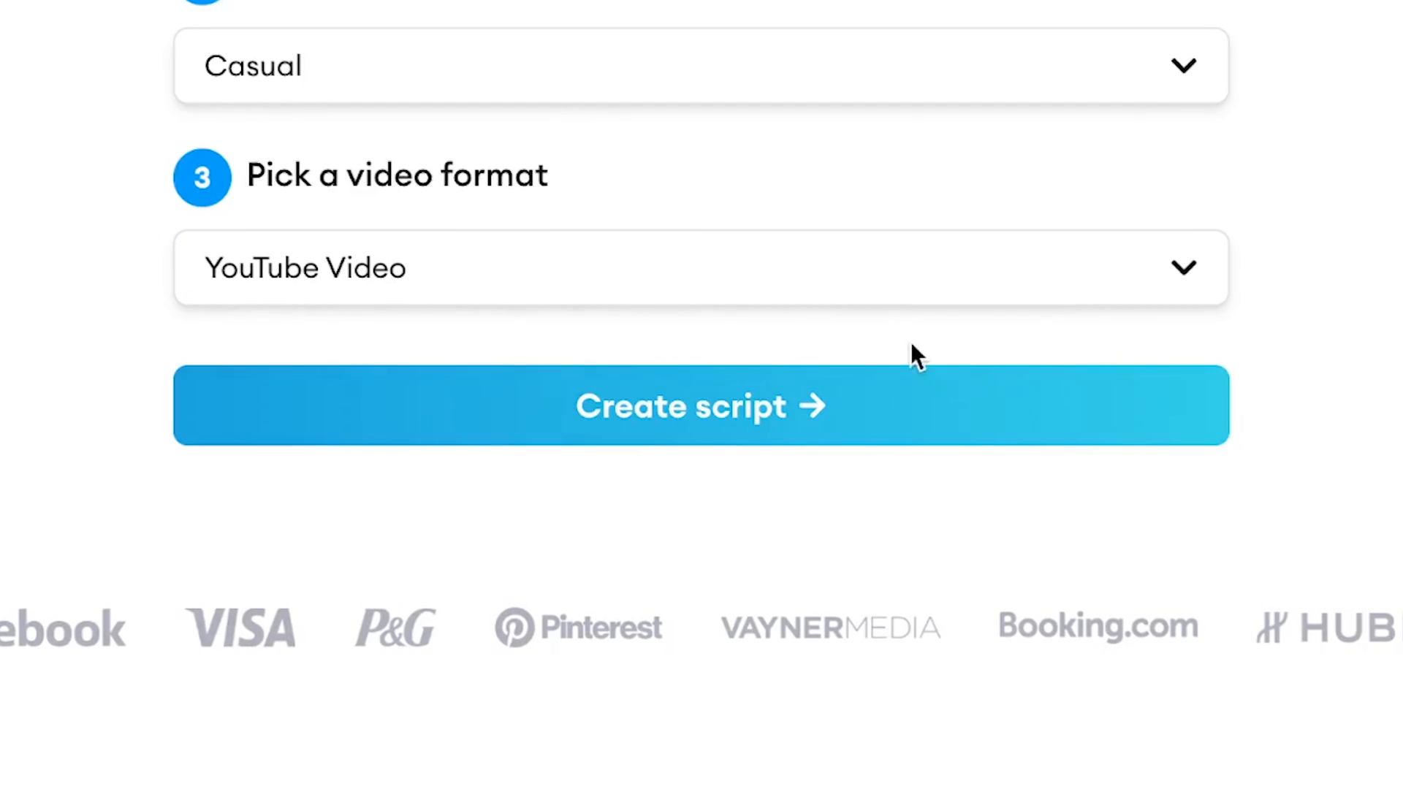
# Create the Netherlands script and move on to a new untitled editor project
pyautogui.click(700, 405)
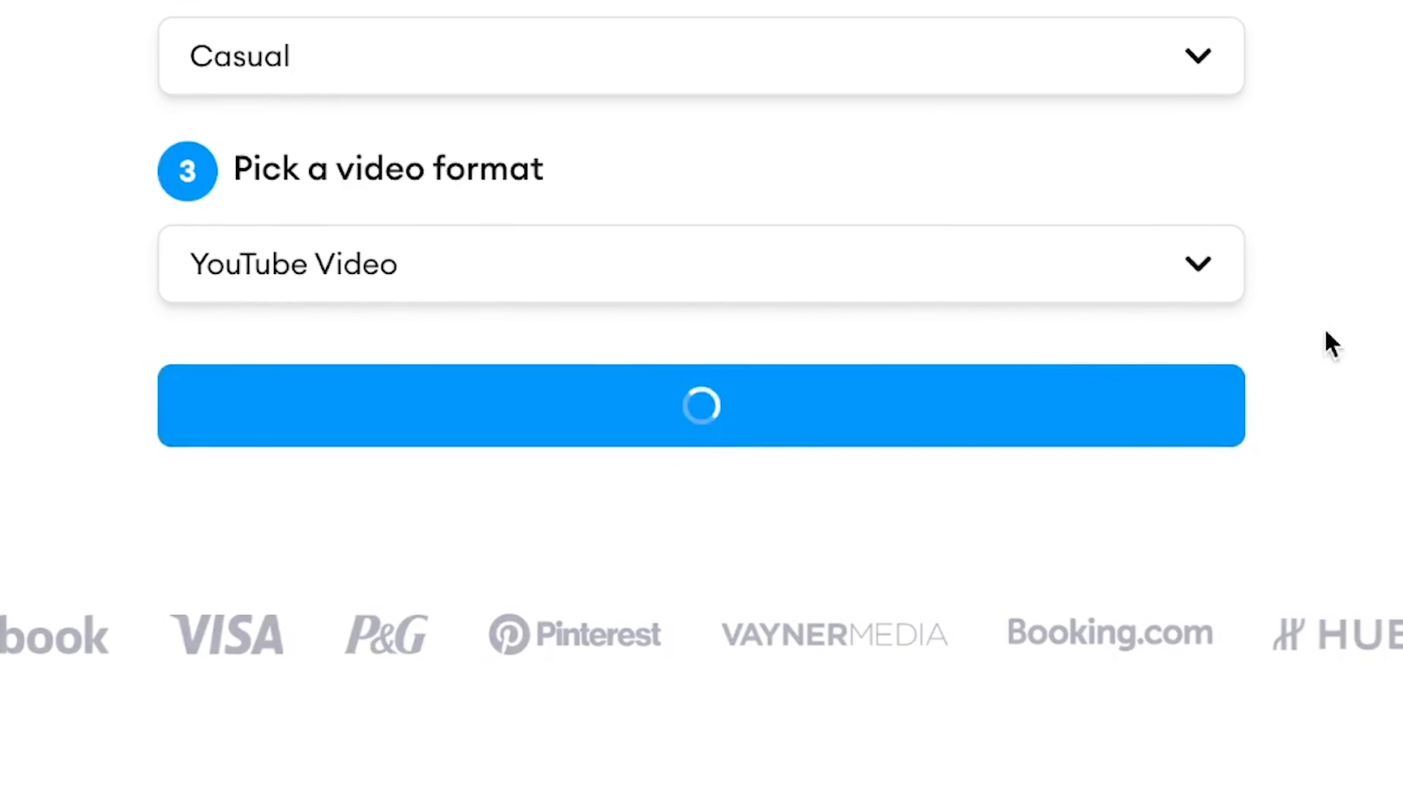
pyautogui.click(700, 404)
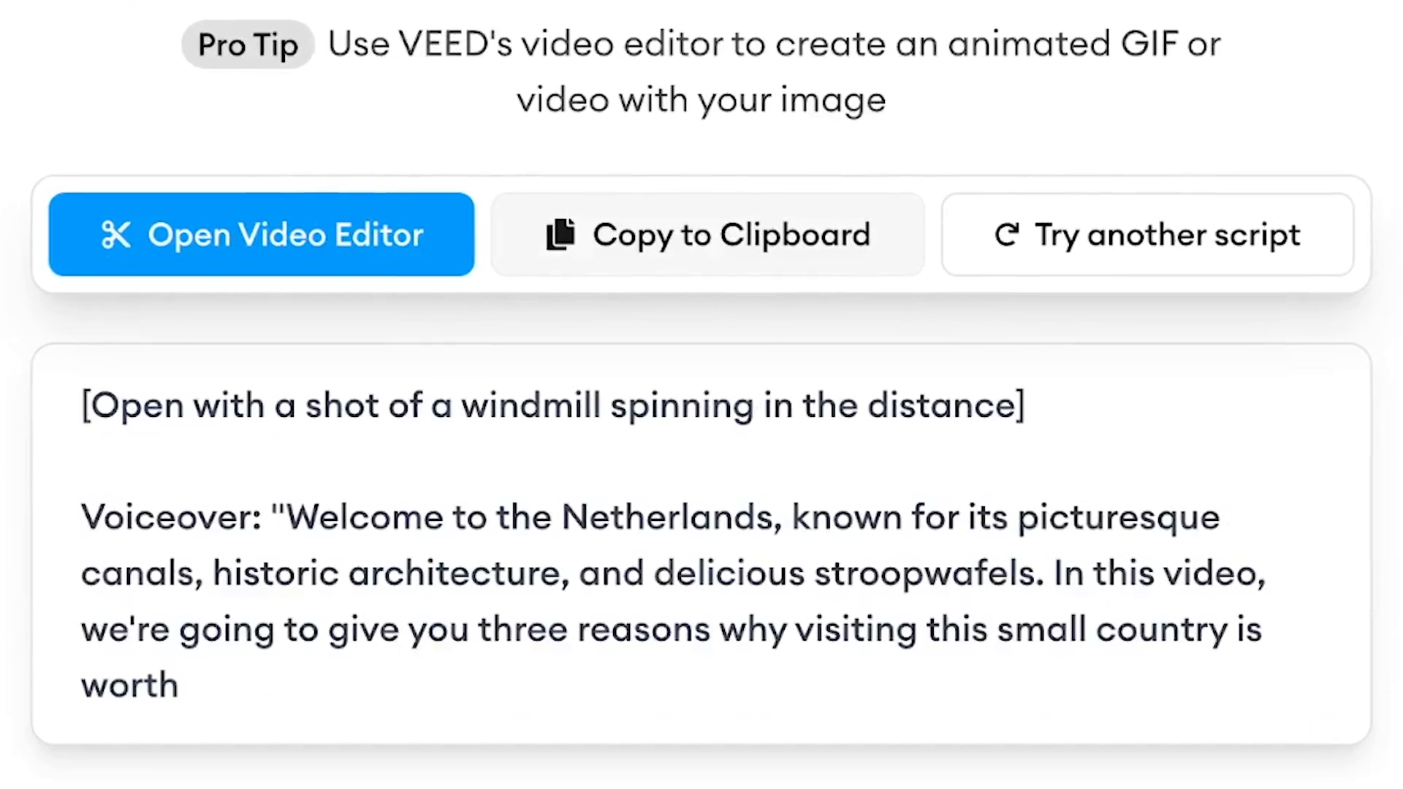
pyautogui.click(260, 234)
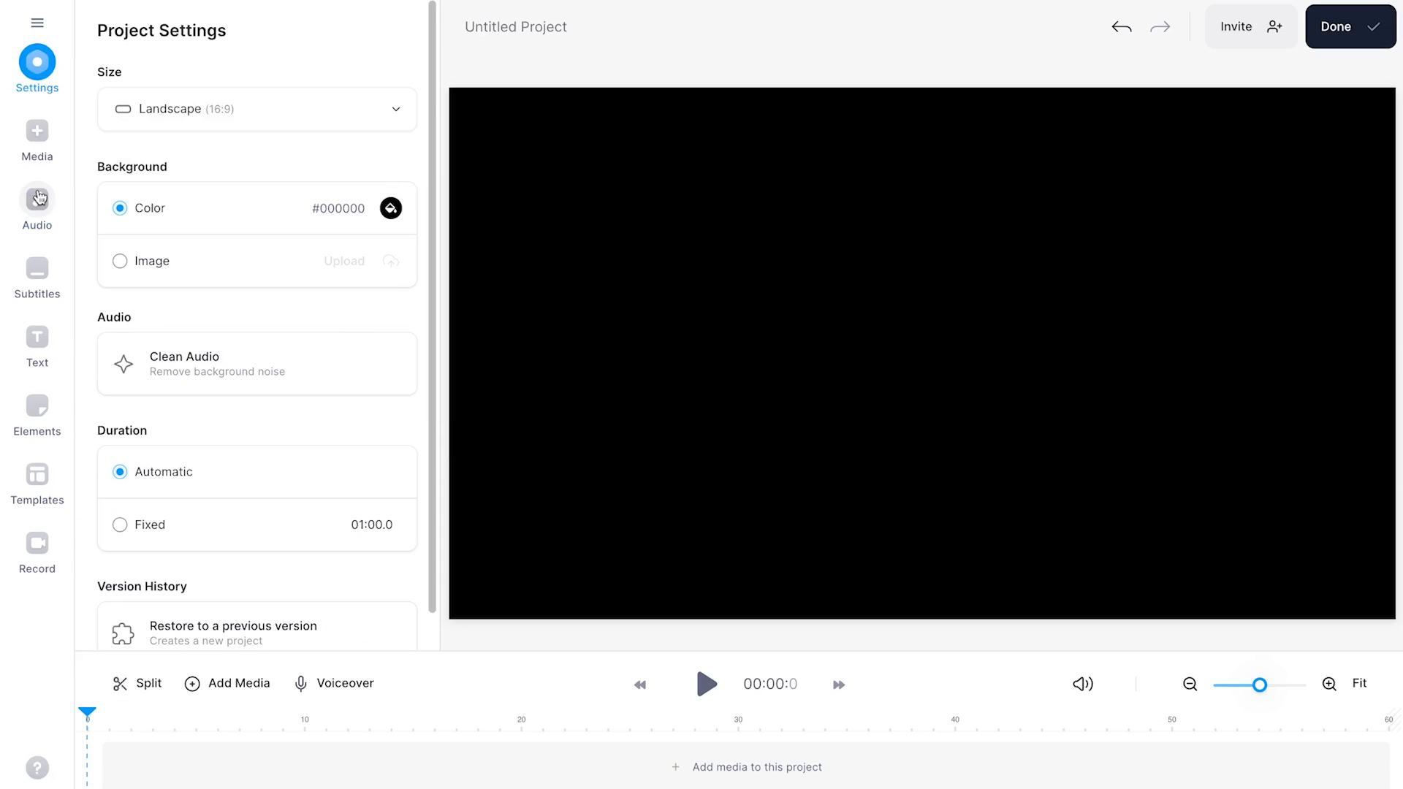
# Start a Text To Speech narration with English (US) as its language
pyautogui.click(36, 206)
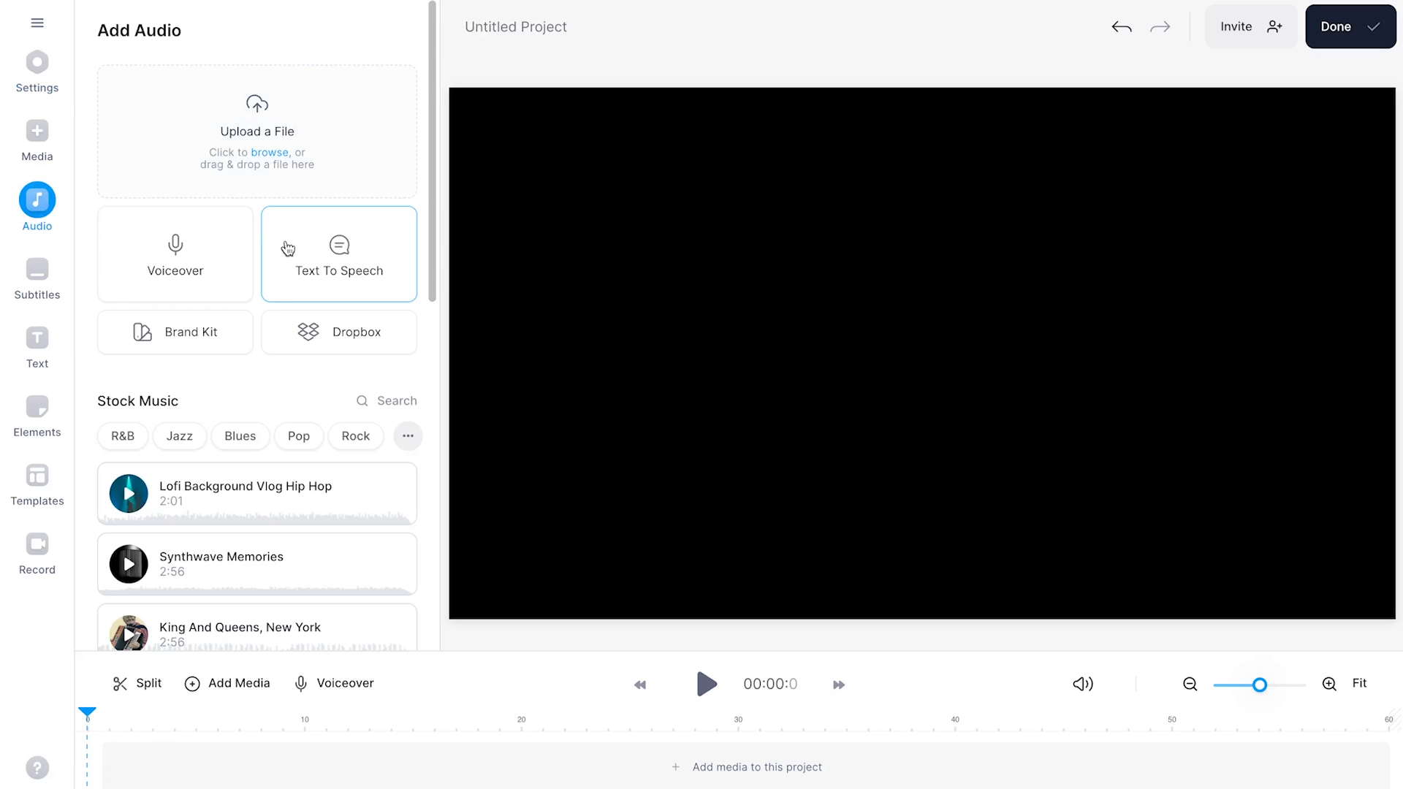
pyautogui.click(337, 253)
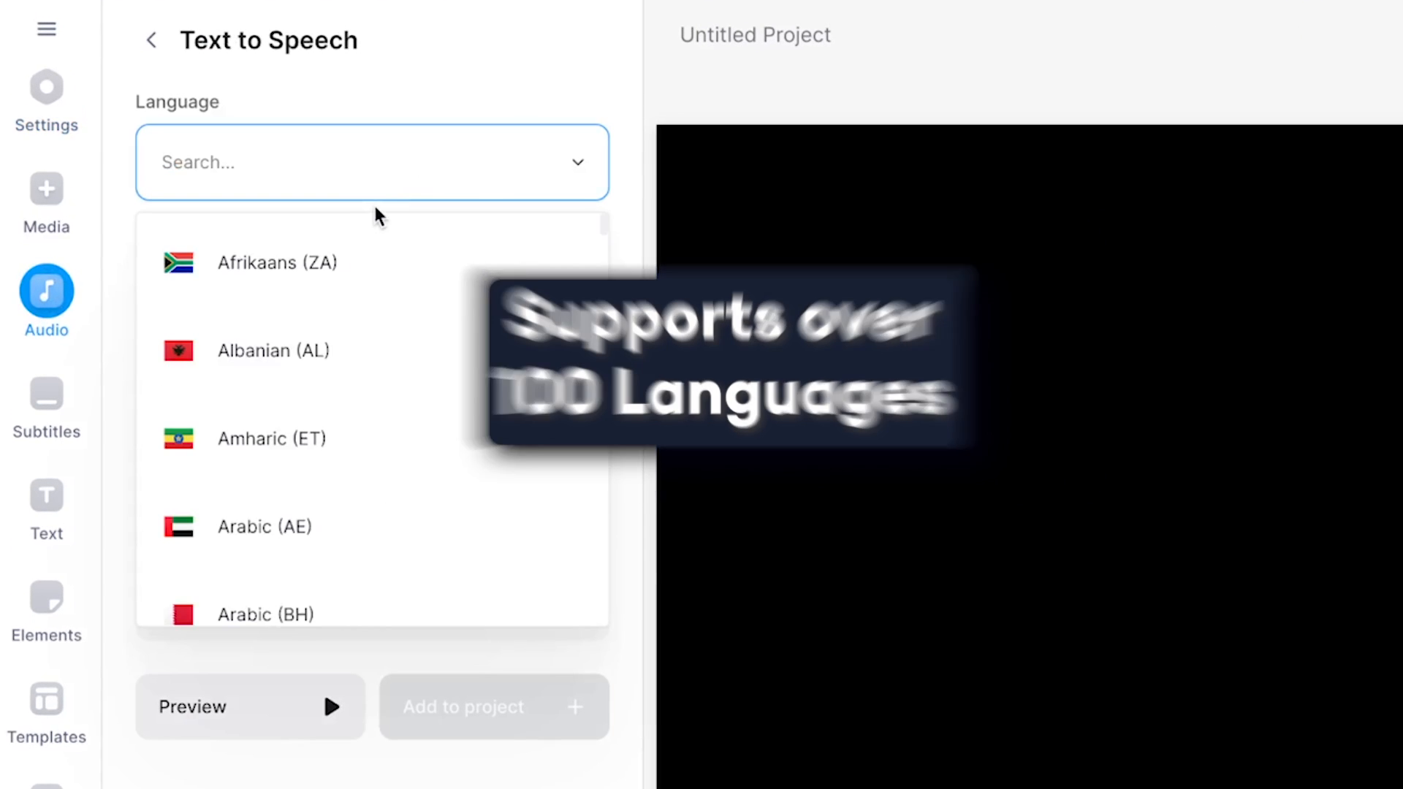
pyautogui.click(277, 261)
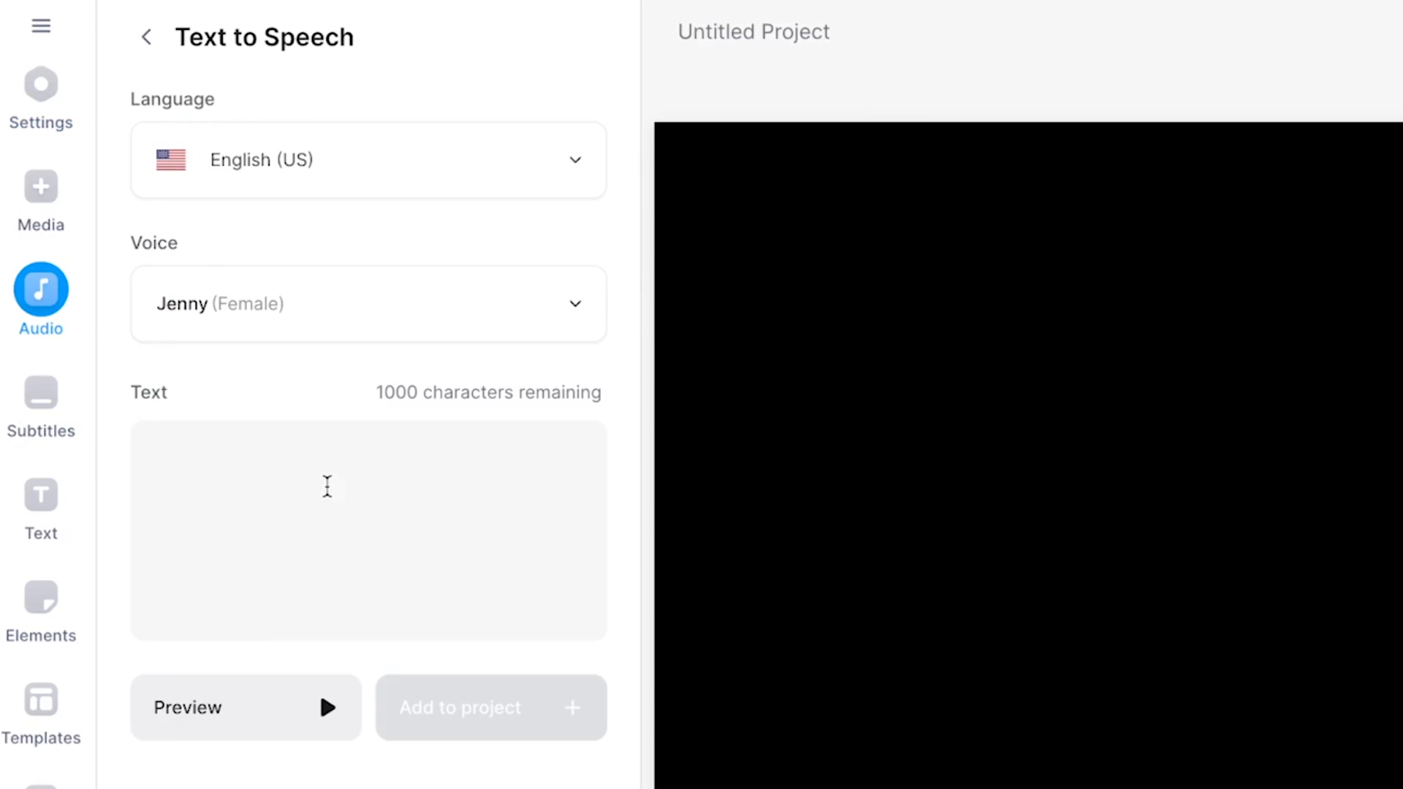
# Browse the English (US) voices and audition the Brandon voice
pyautogui.click(363, 304)
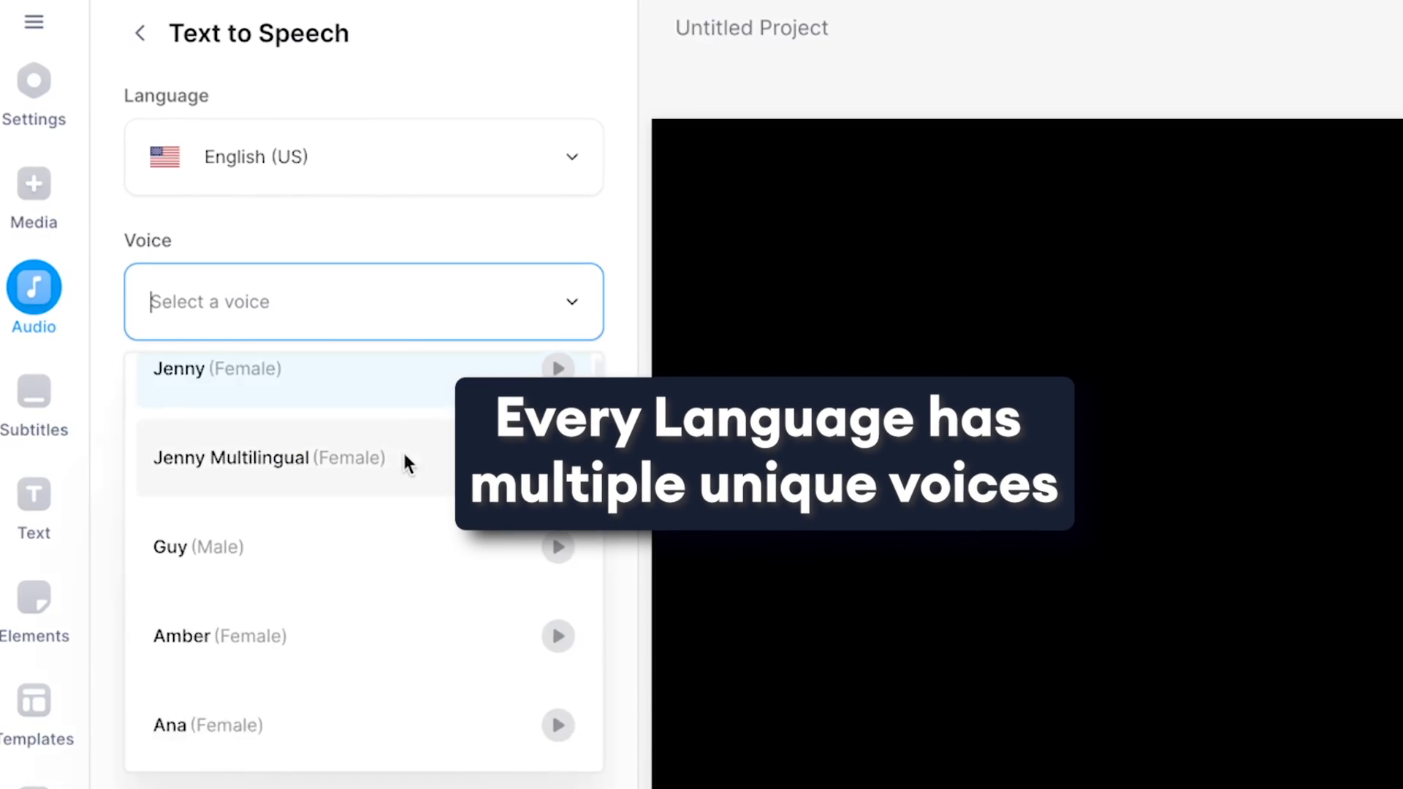
pyautogui.scroll(-3)
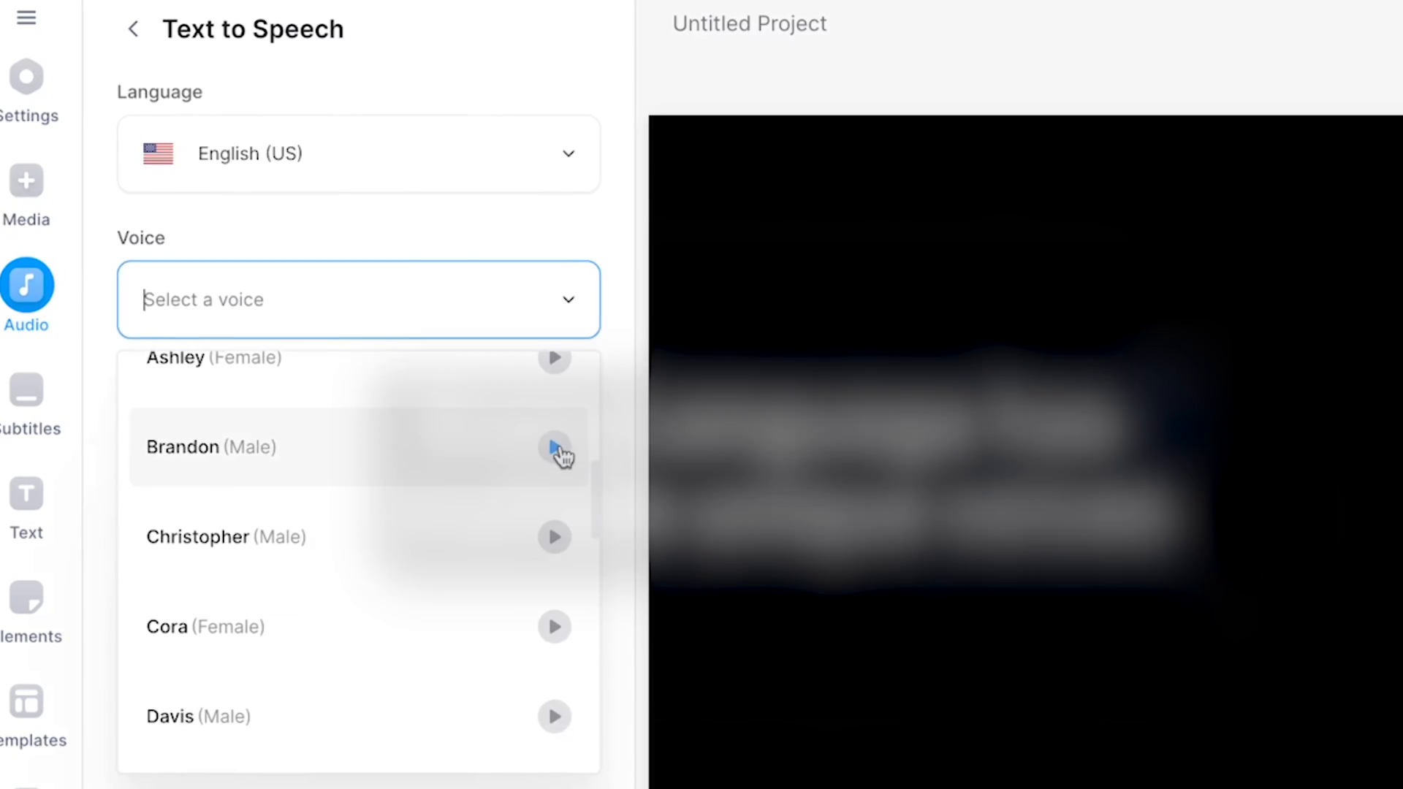
pyautogui.click(552, 447)
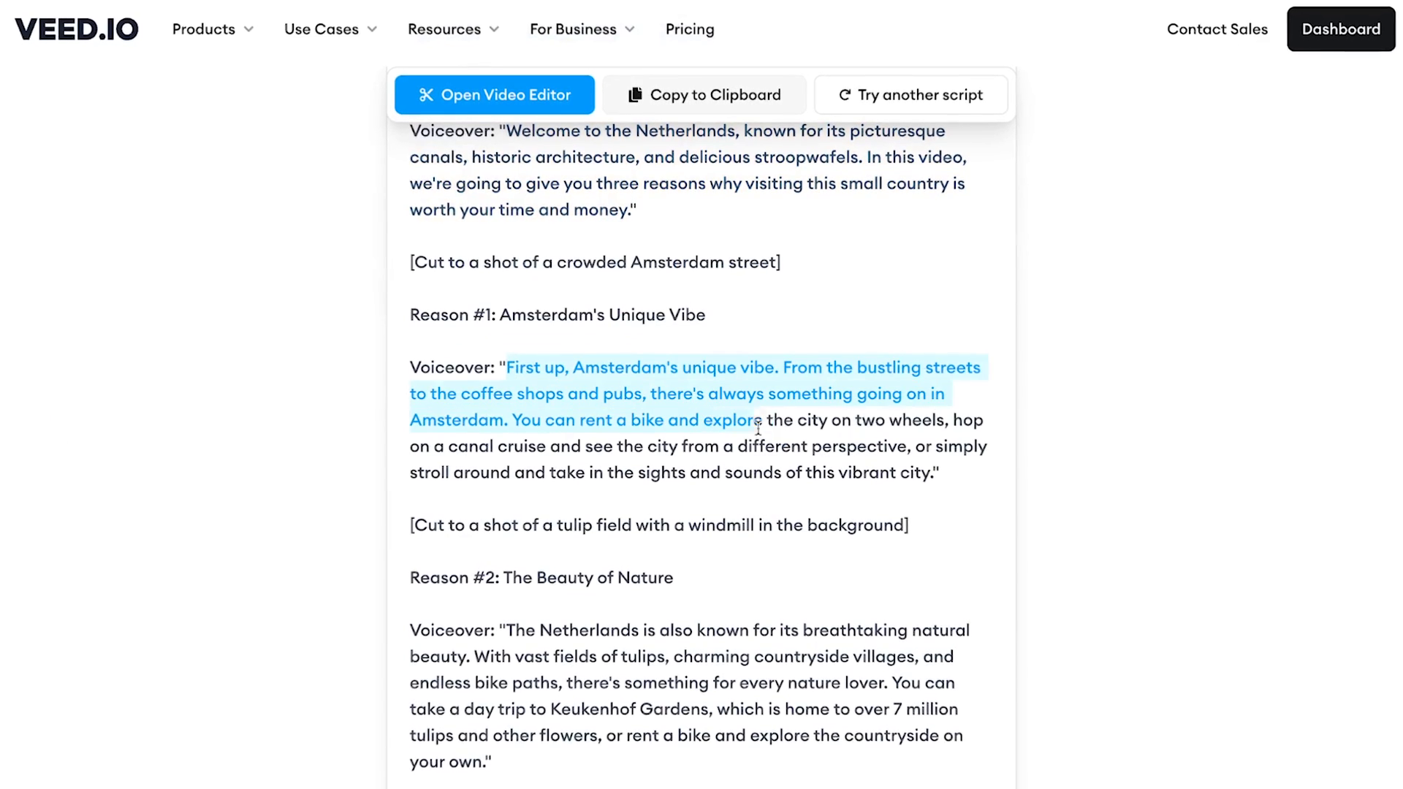
# Add the Netherlands script narration to a new project via Open Video Editor
pyautogui.click(494, 95)
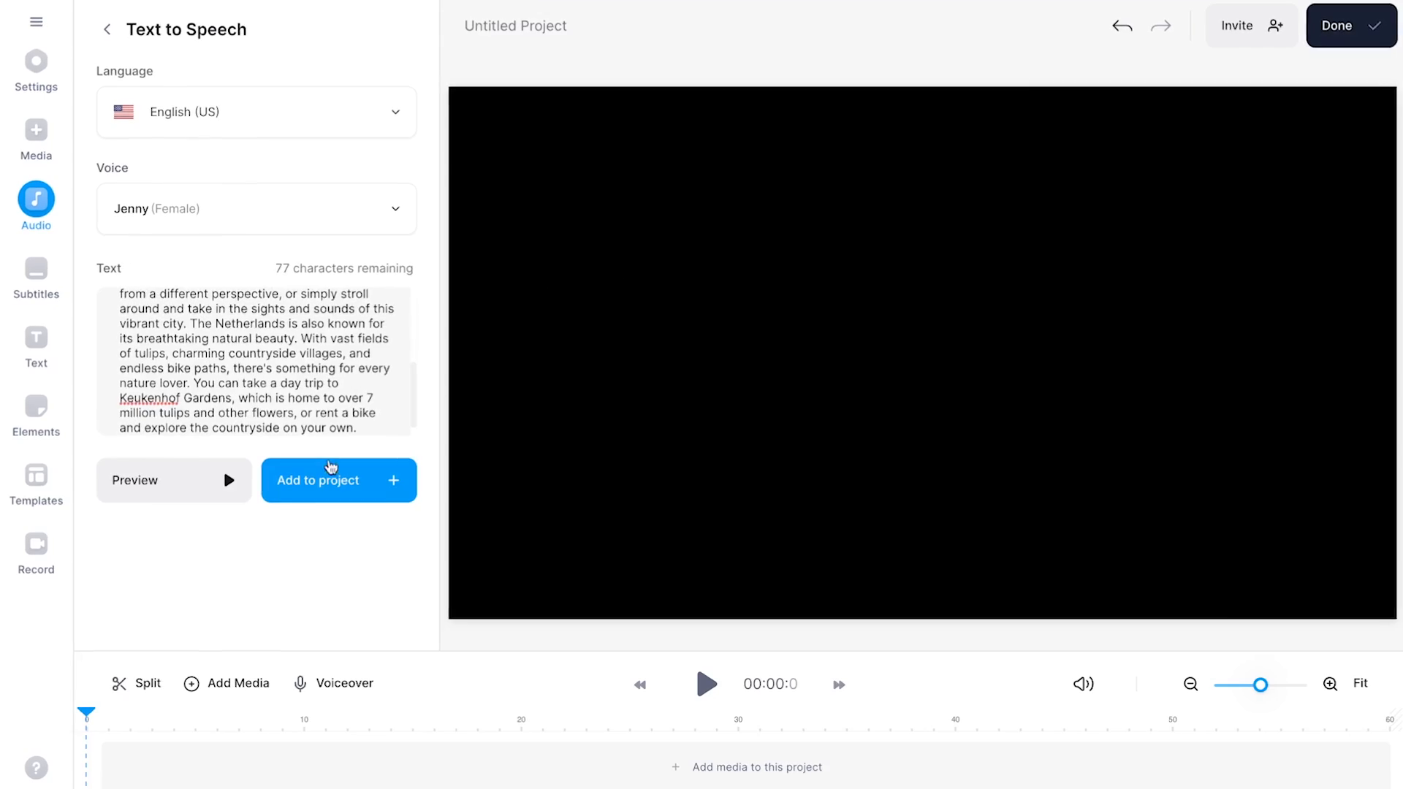
pyautogui.click(338, 481)
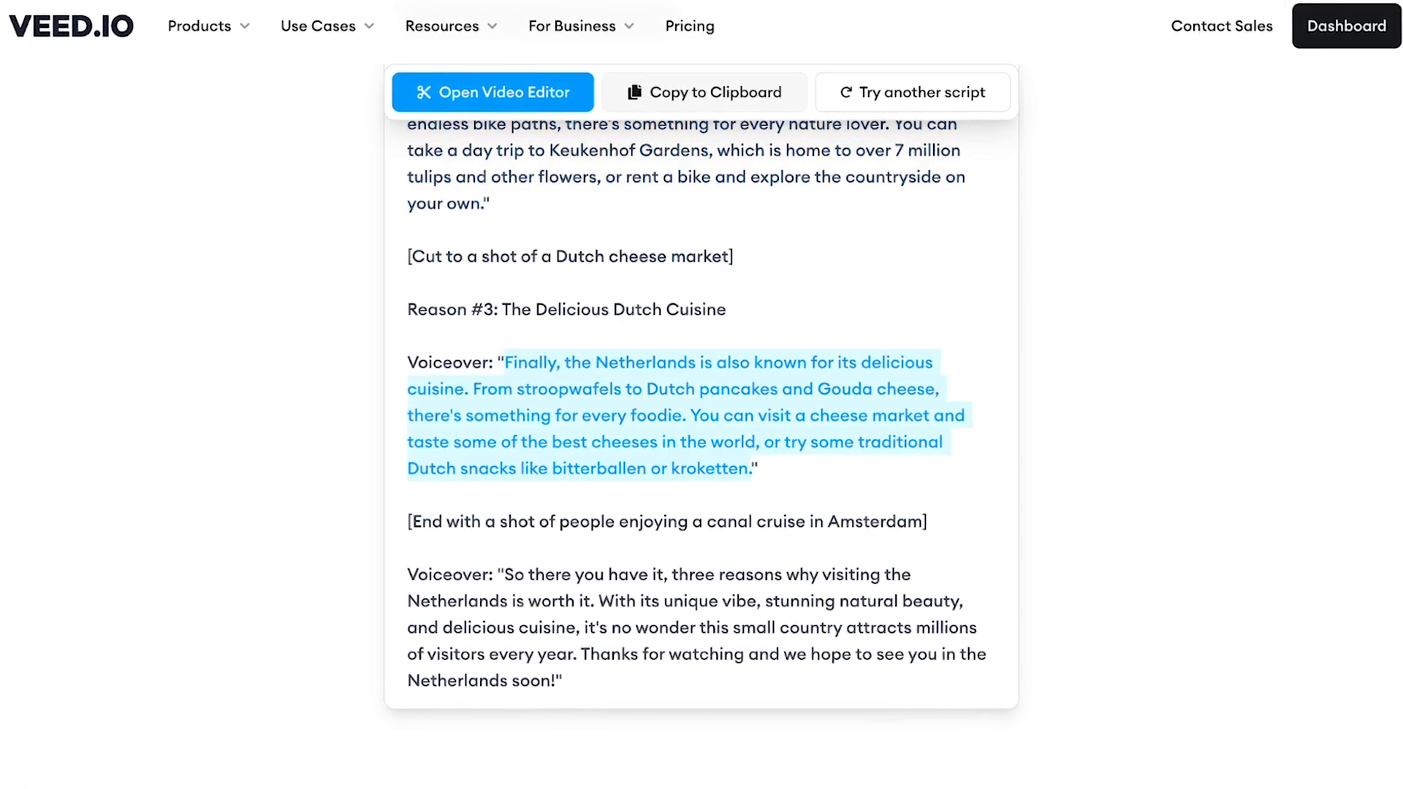
pyautogui.click(491, 90)
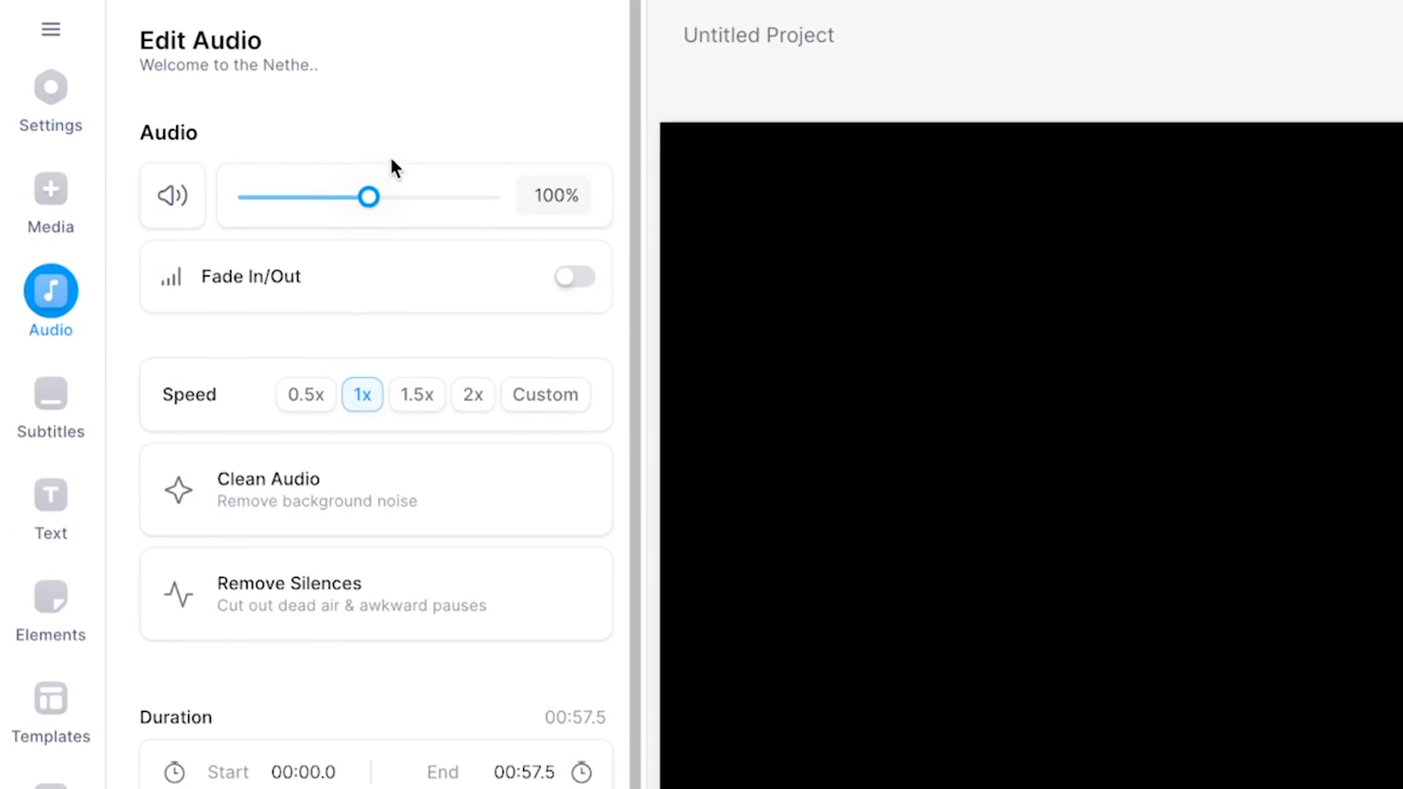
# Adjust the narration volume and remove its silences into shorter clips
pyautogui.moveTo(369, 196); pyautogui.dragTo(361, 200)
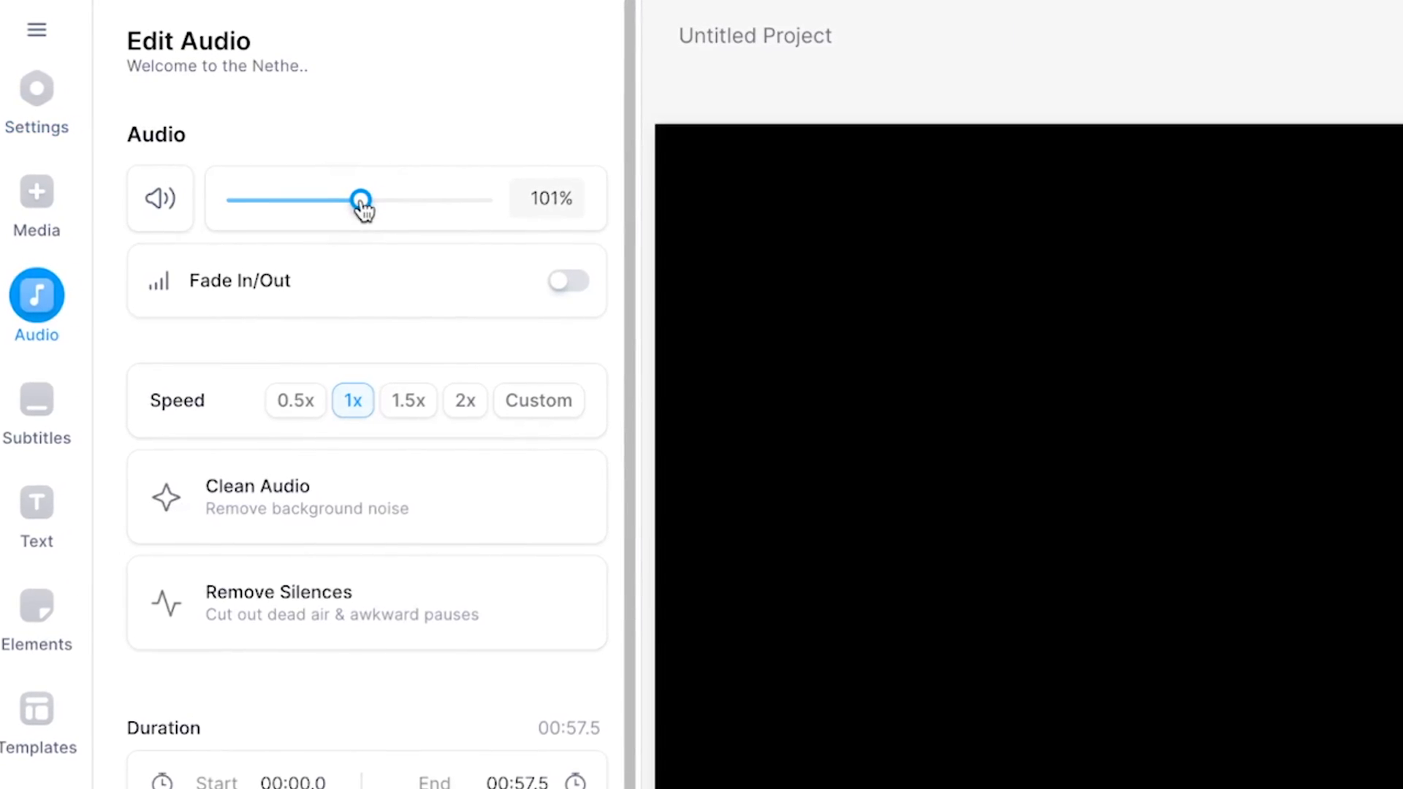
pyautogui.click(396, 405)
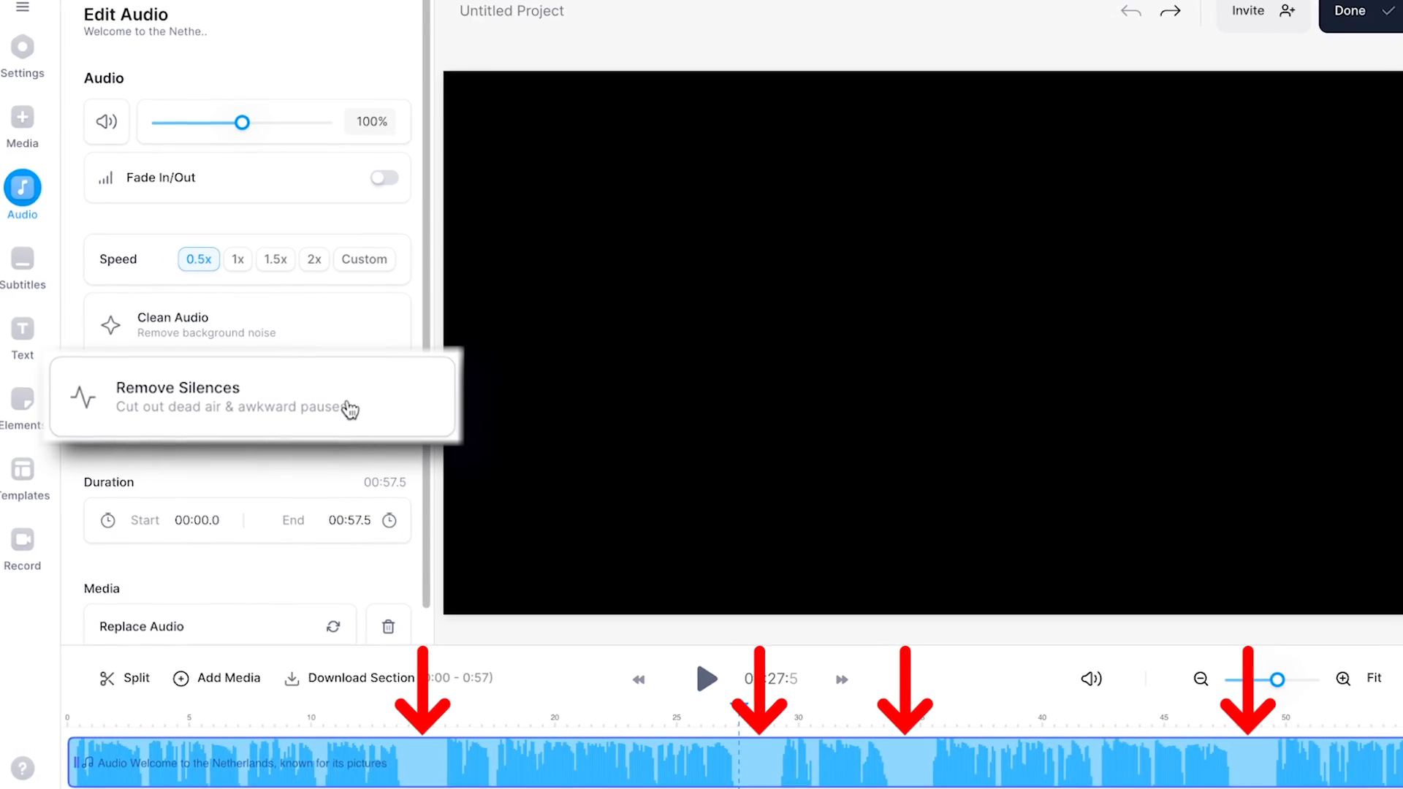
pyautogui.click(177, 386)
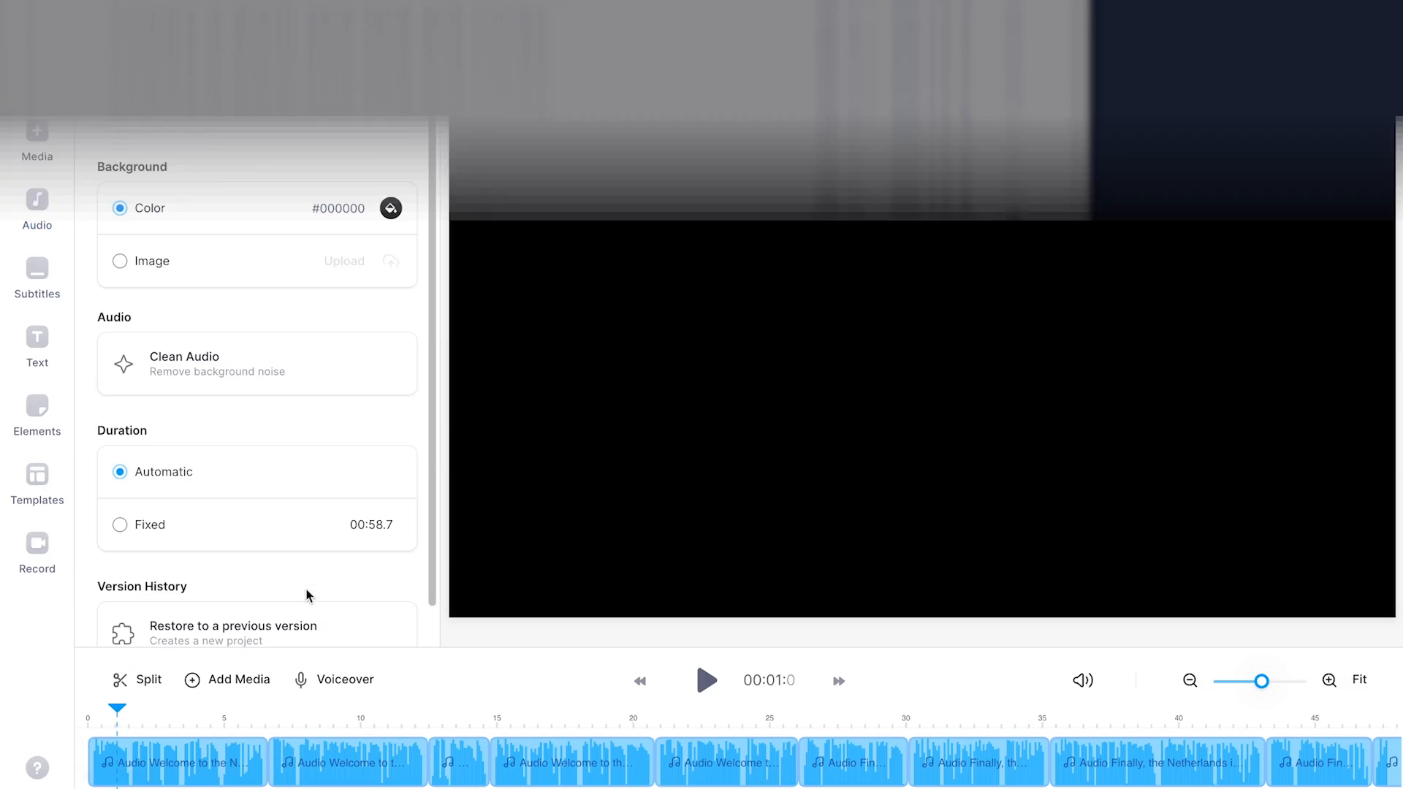
# Auto-generate English subtitles from the narration and edit the stroopwafels line
pyautogui.click(36, 273)
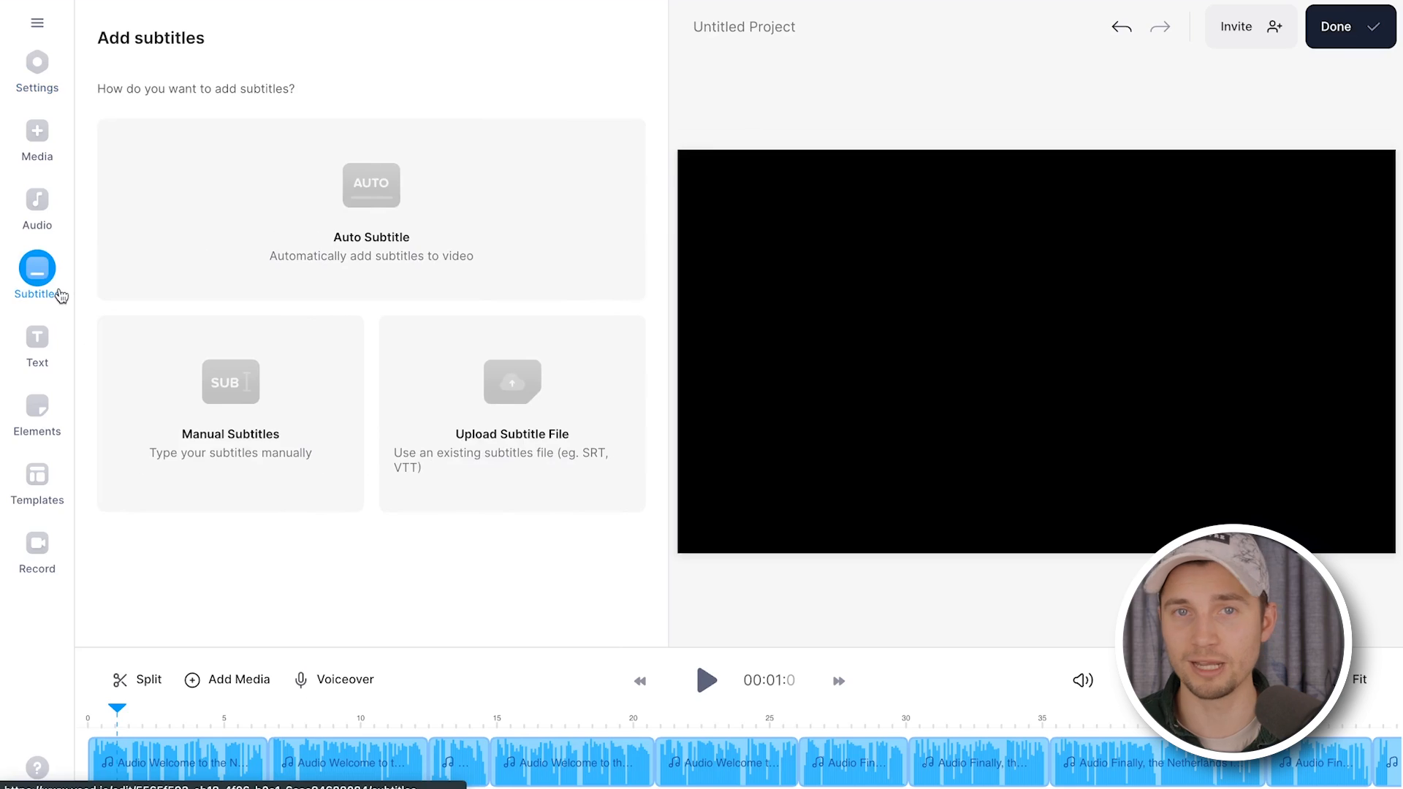
pyautogui.click(370, 208)
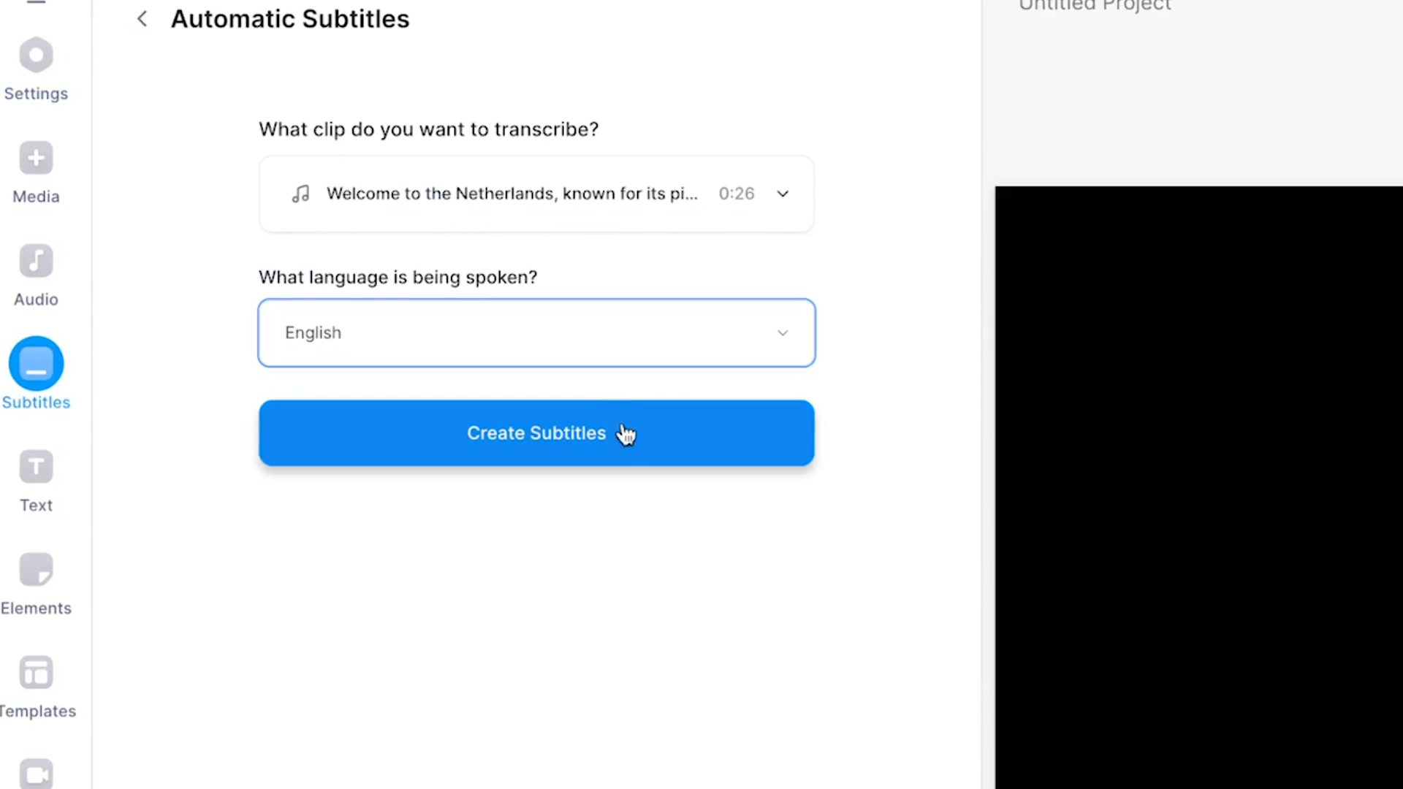
pyautogui.click(536, 432)
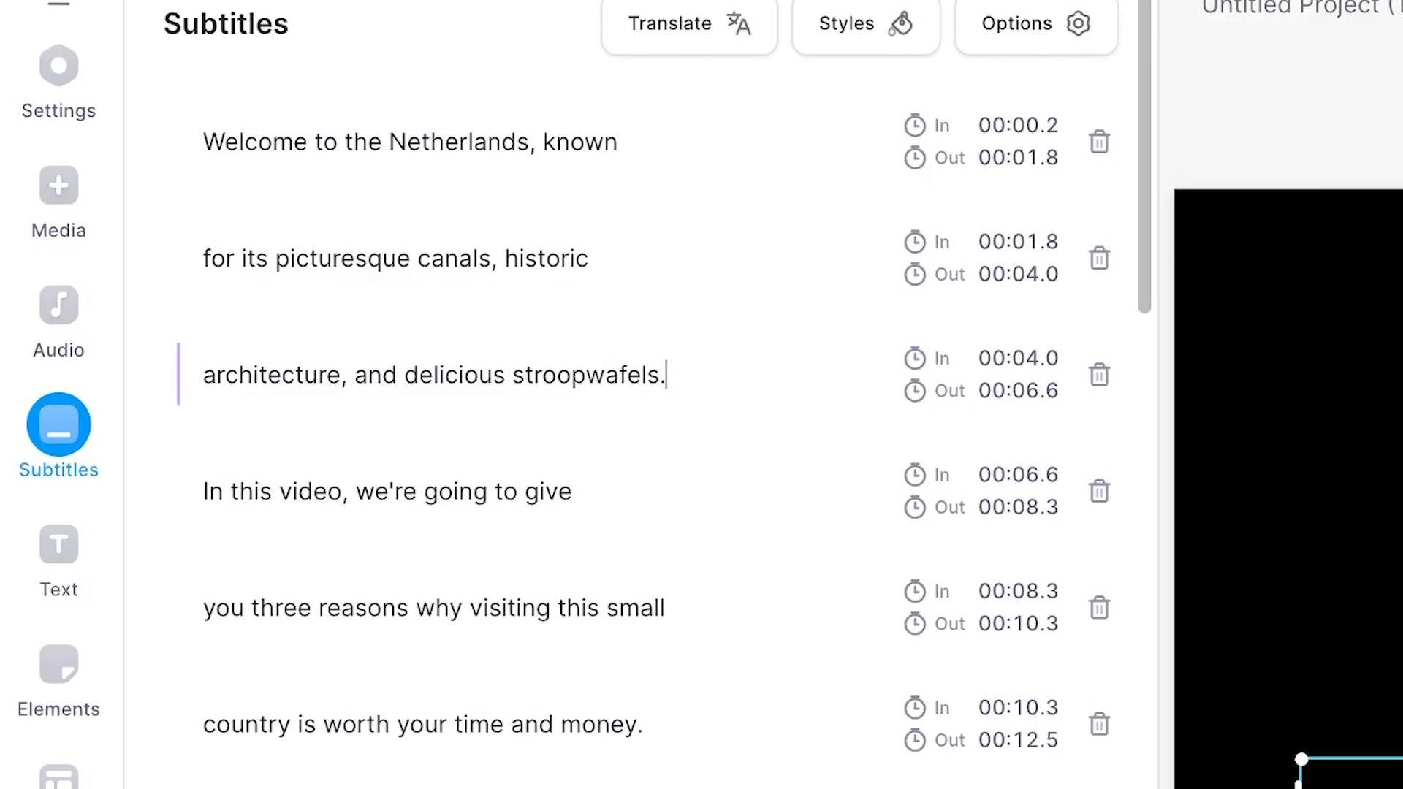
pyautogui.click(864, 24)
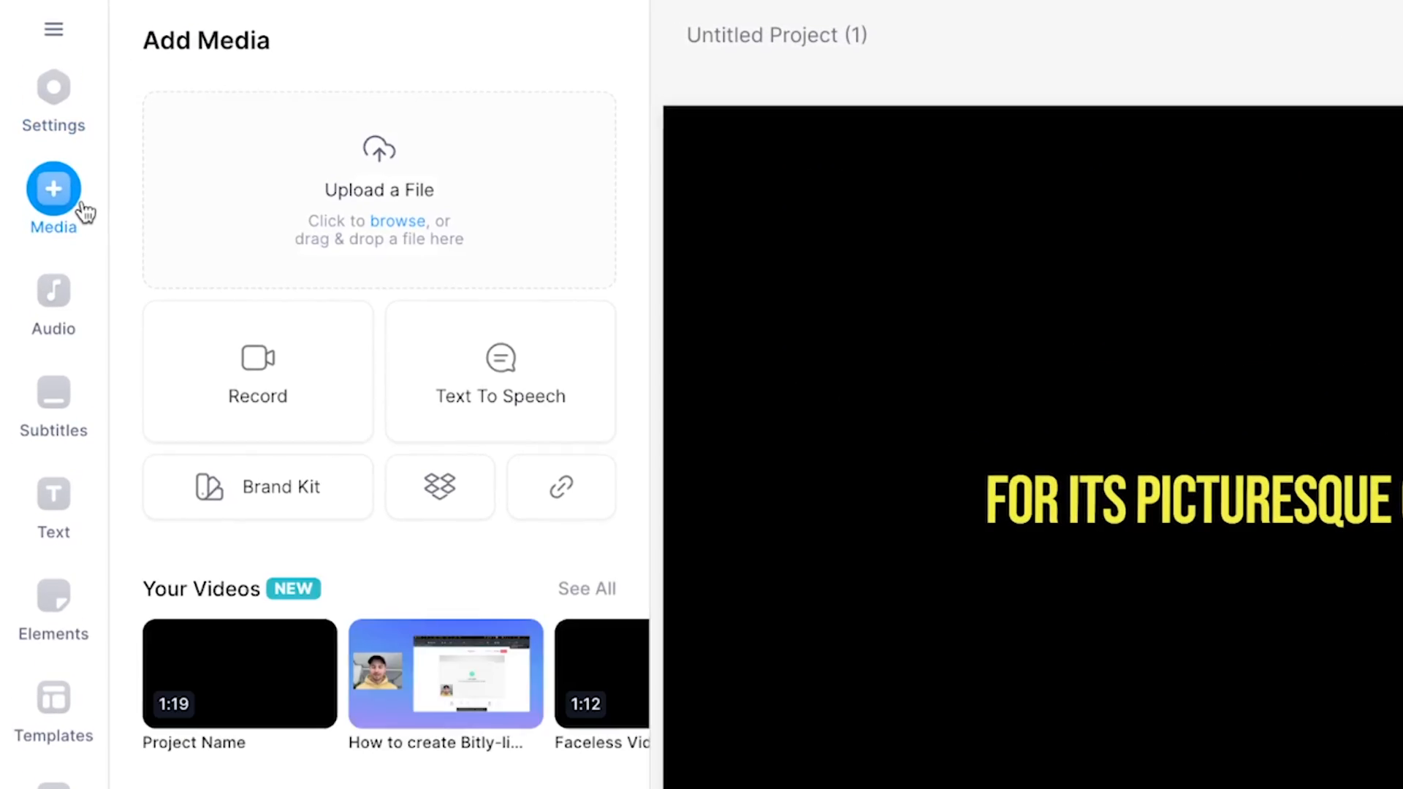
# Search stock videos for 'netherlands', add the clips and select the windmill clip to adjust
pyautogui.scroll(-3)
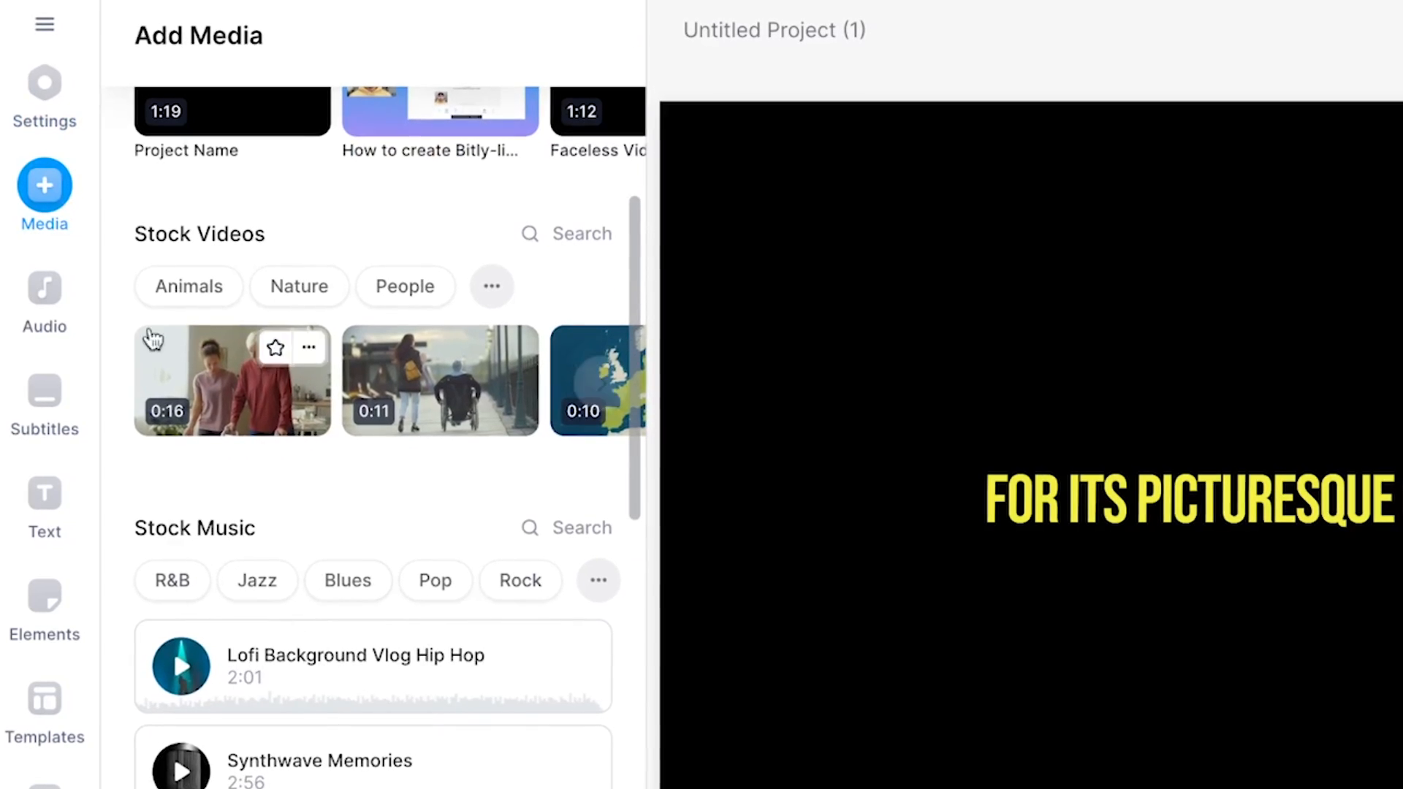
pyautogui.write('netherla')
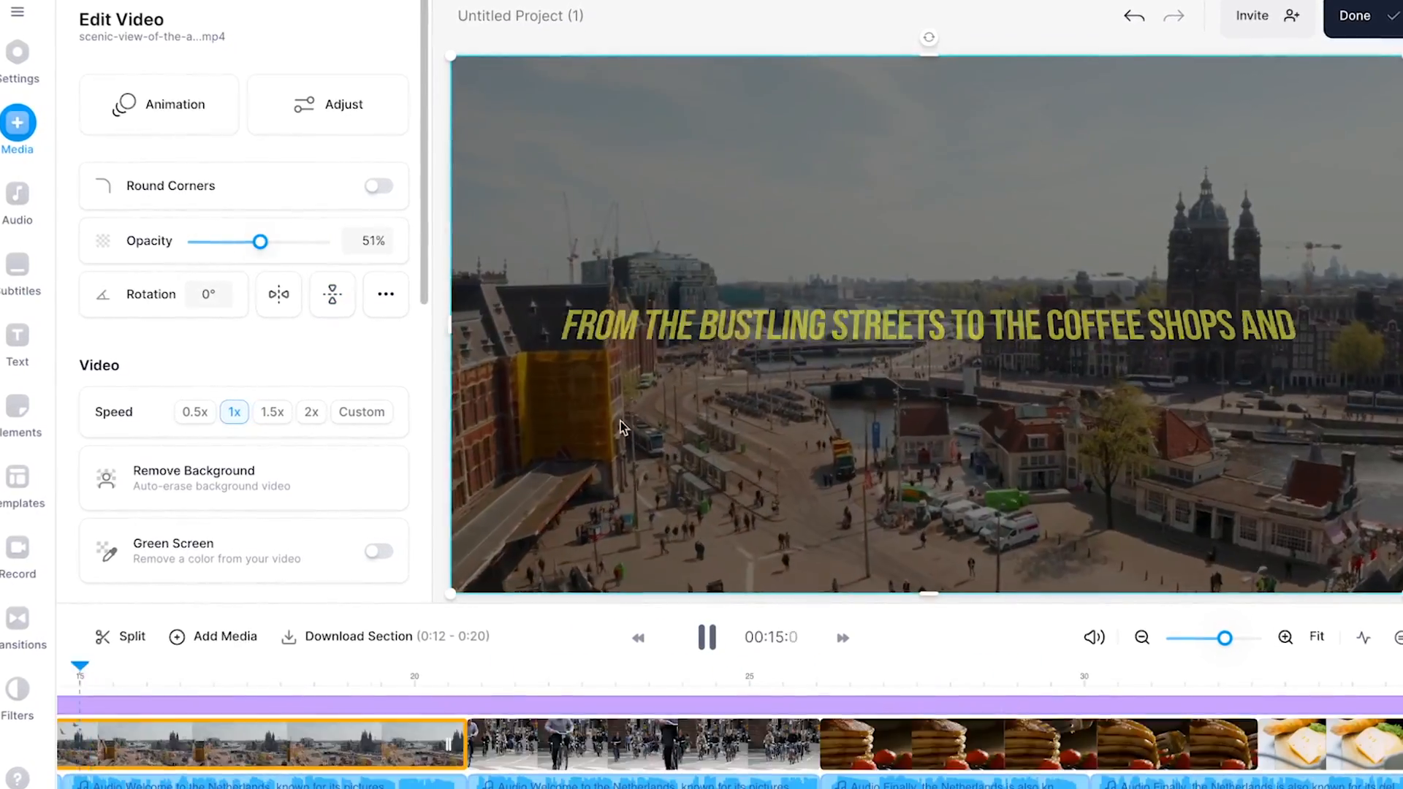
pyautogui.click(472, 735)
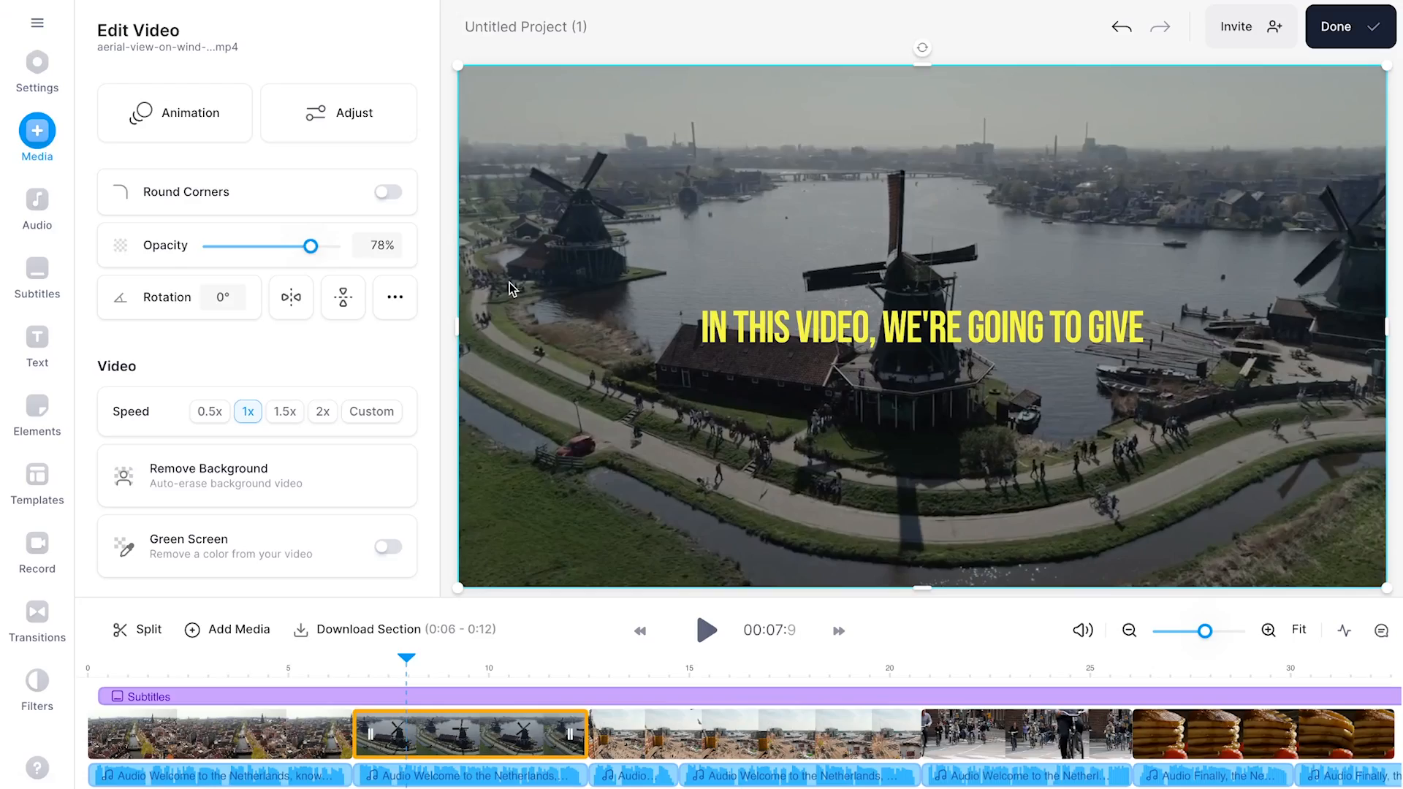
pyautogui.click(37, 70)
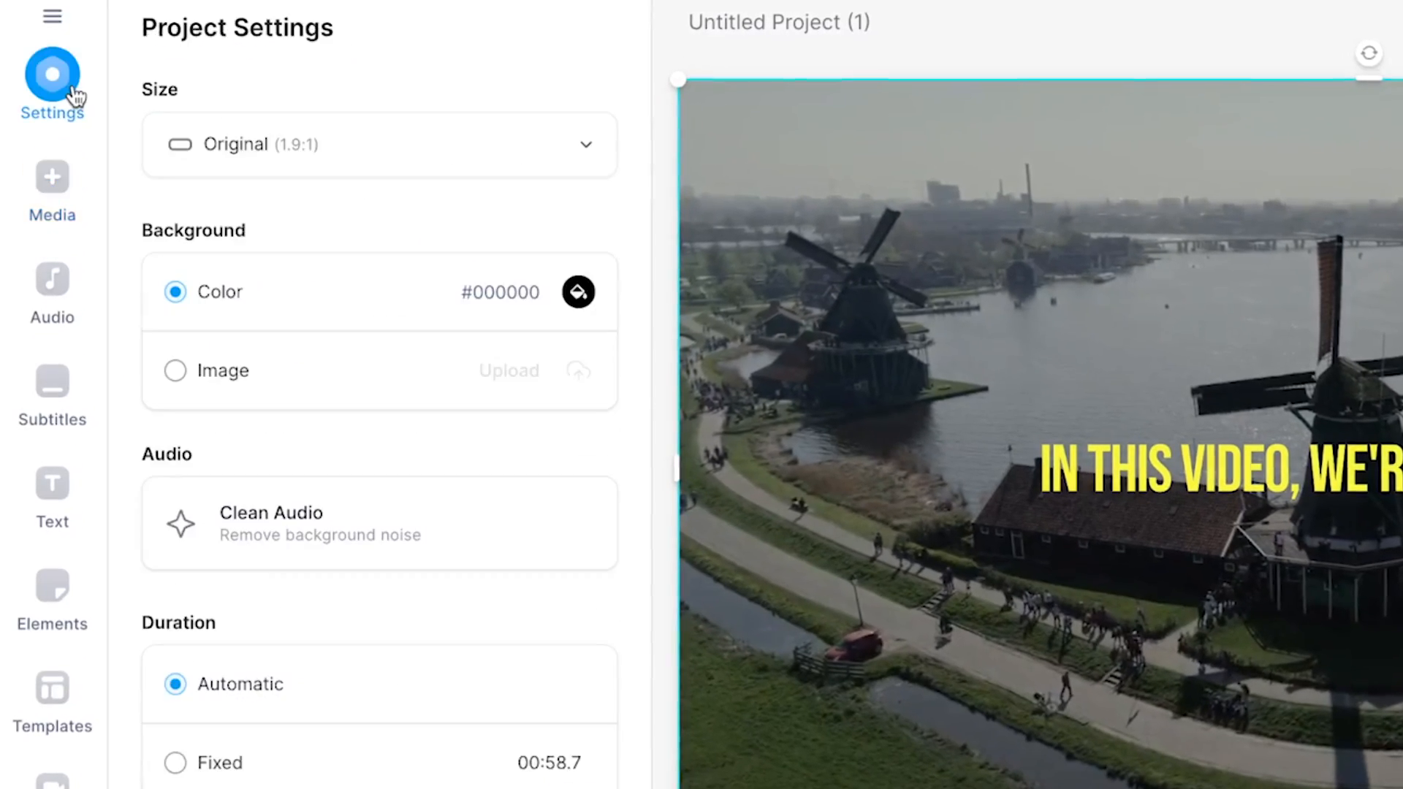
# Resize the project to the 9:16 portrait format
pyautogui.click(379, 145)
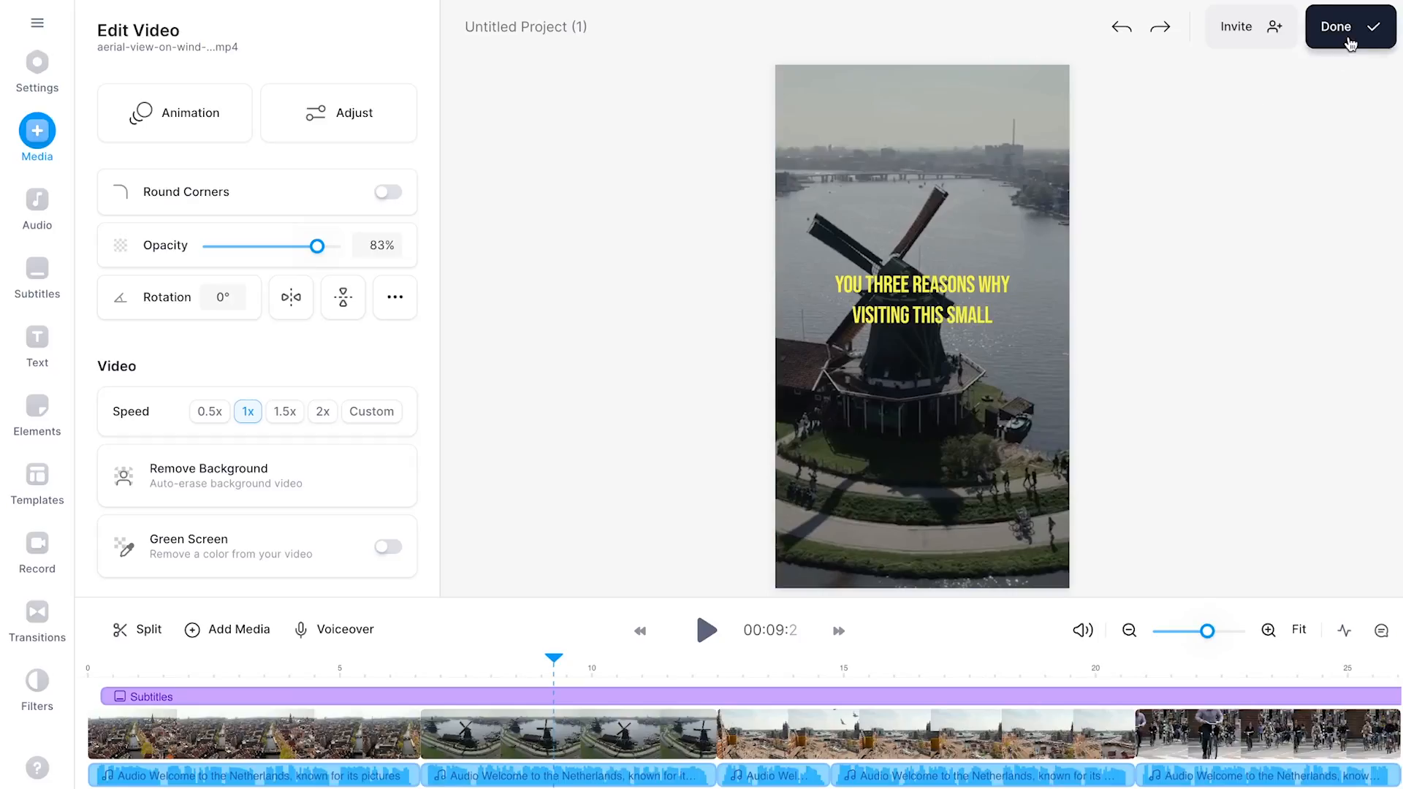
# Export the video in HD quality with Burn Subtitles on
pyautogui.click(1349, 27)
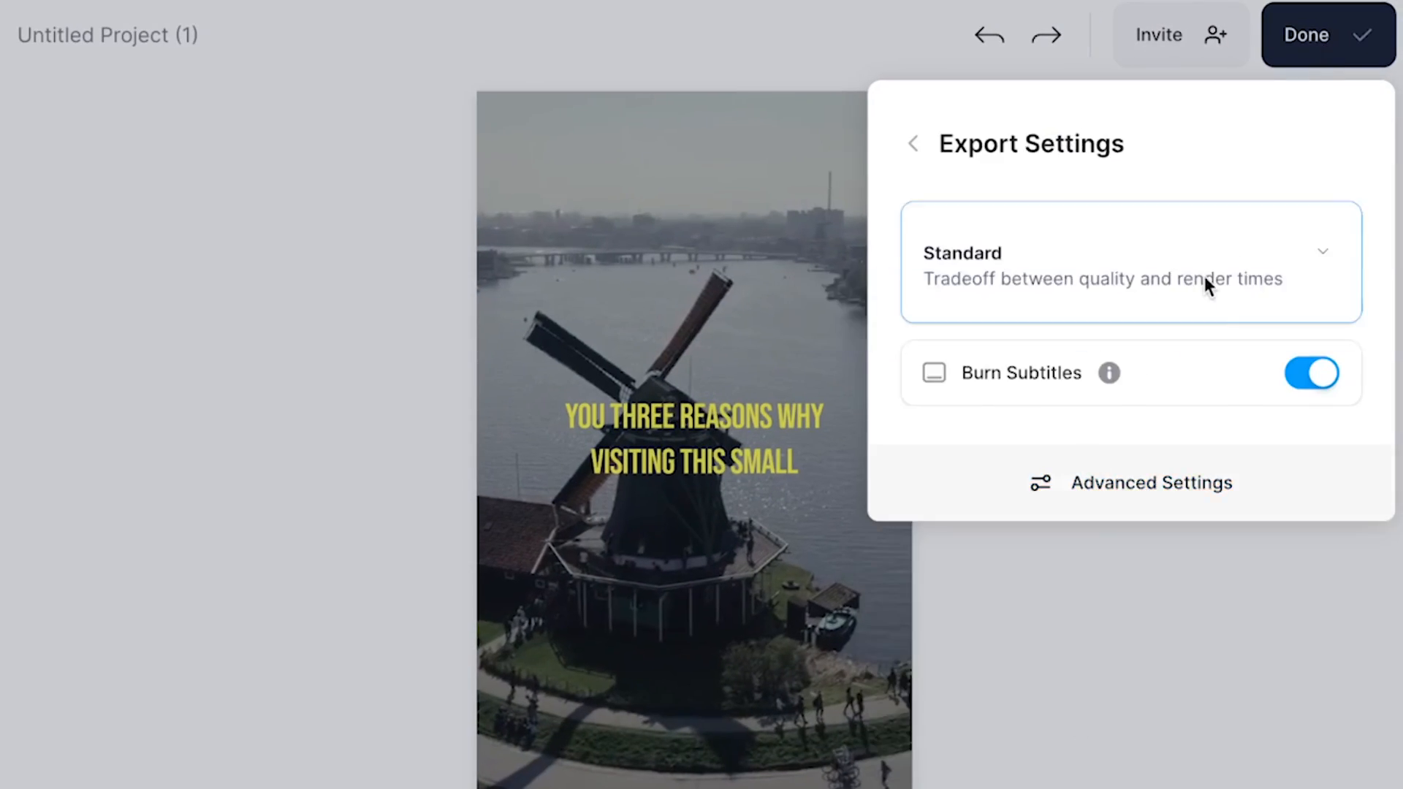
pyautogui.click(1130, 260)
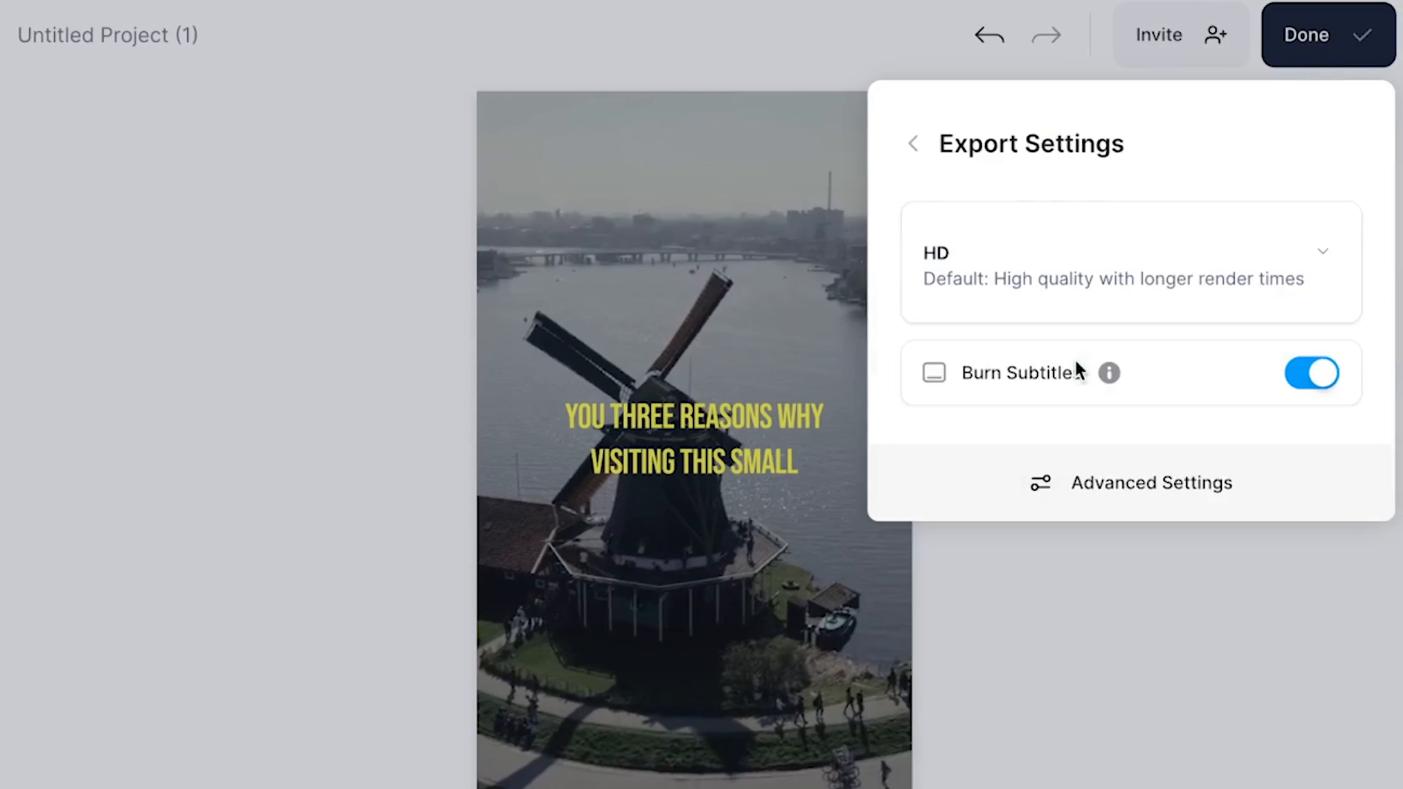
pyautogui.click(1329, 36)
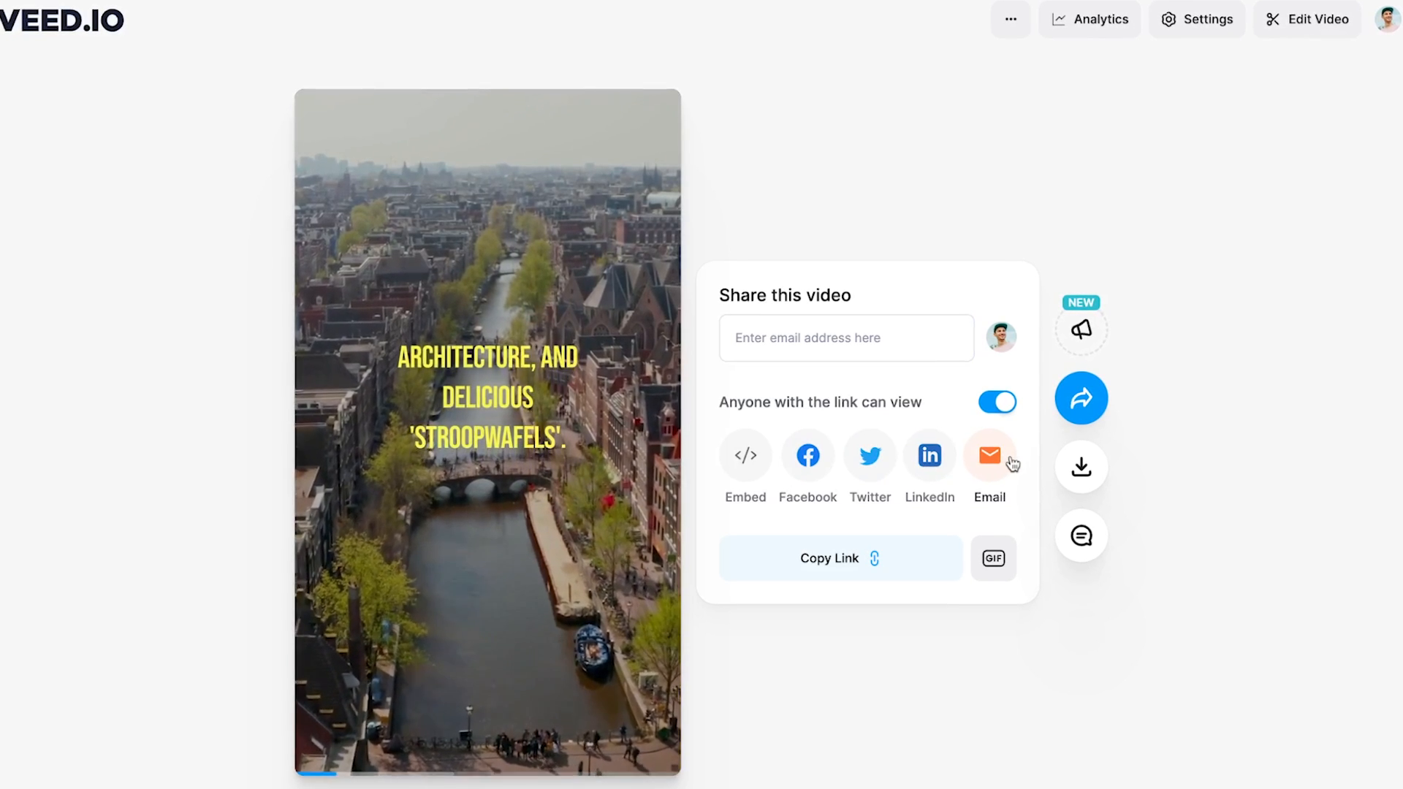
# Reveal the exported video's download formats (MP4, MP3, GIF) from the share page
pyautogui.click(1083, 466)
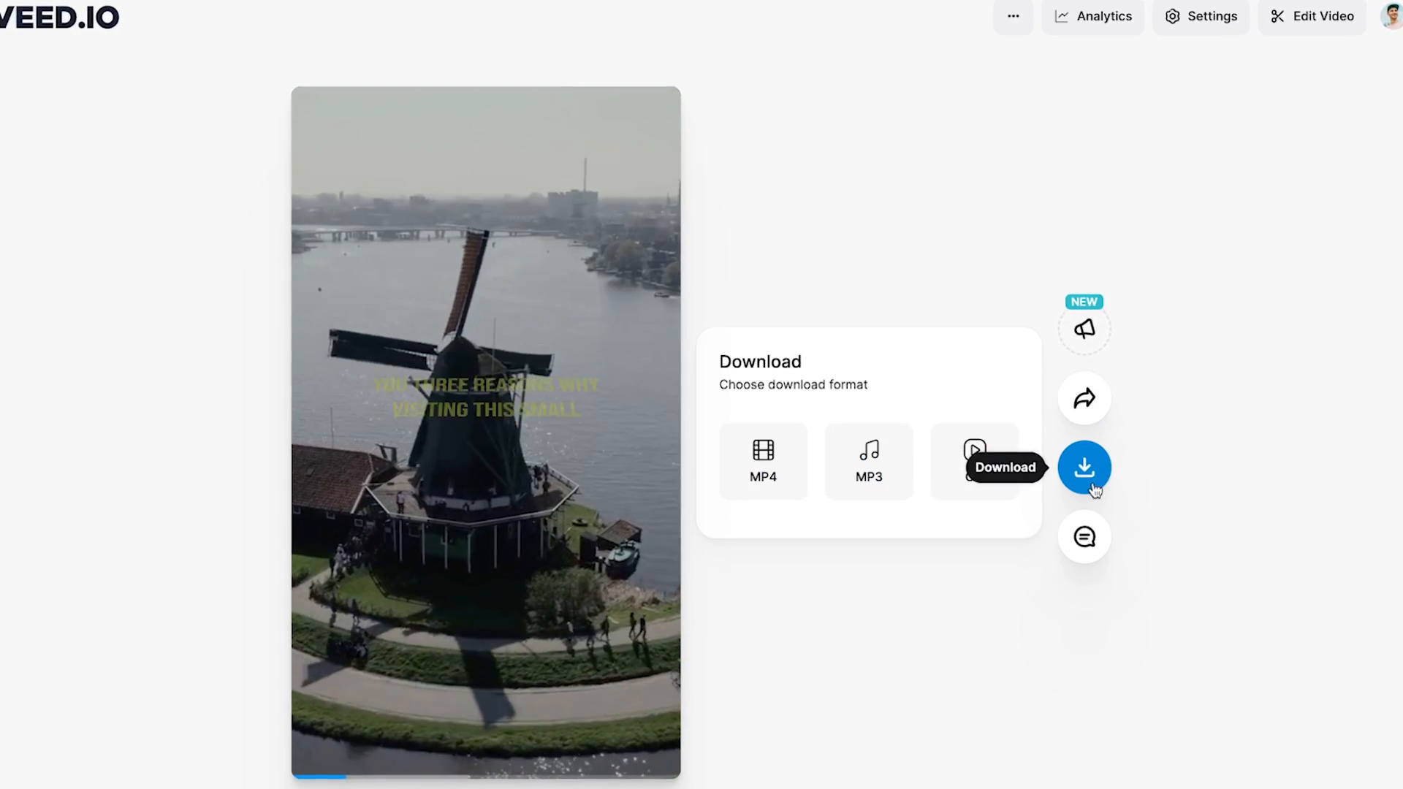